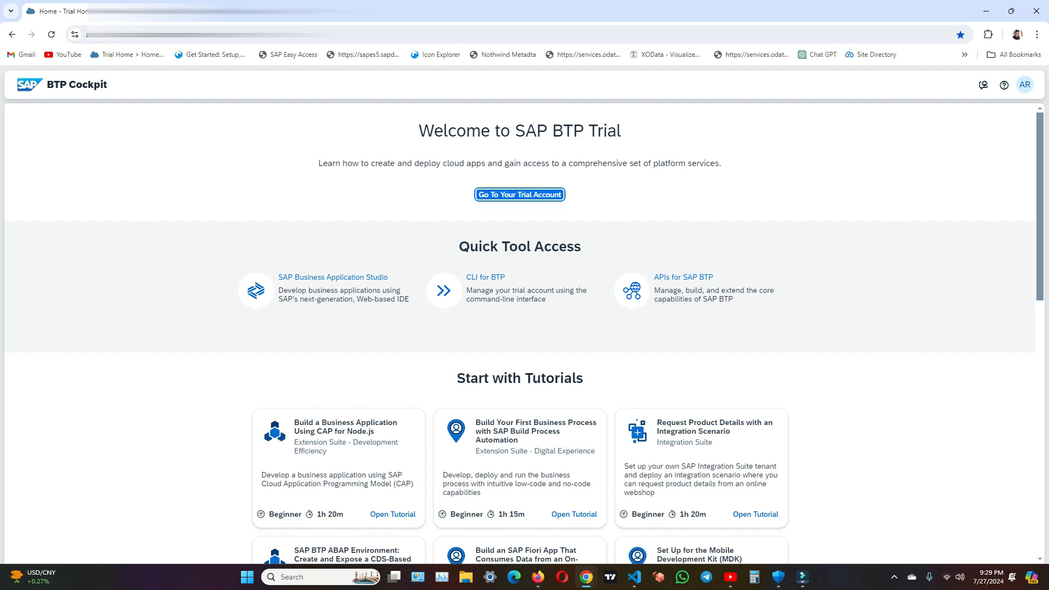
pyautogui.moveTo(461, 227)
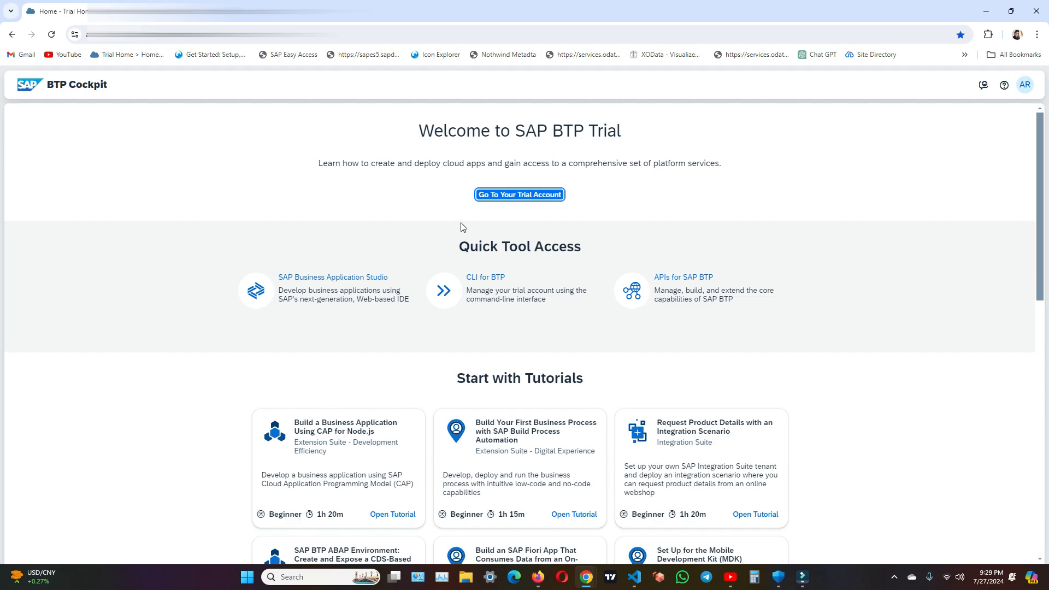
# Enter the trial account from the SAP BTP Trial home page via 'Go To Your Trial Account'
pyautogui.click(519, 194)
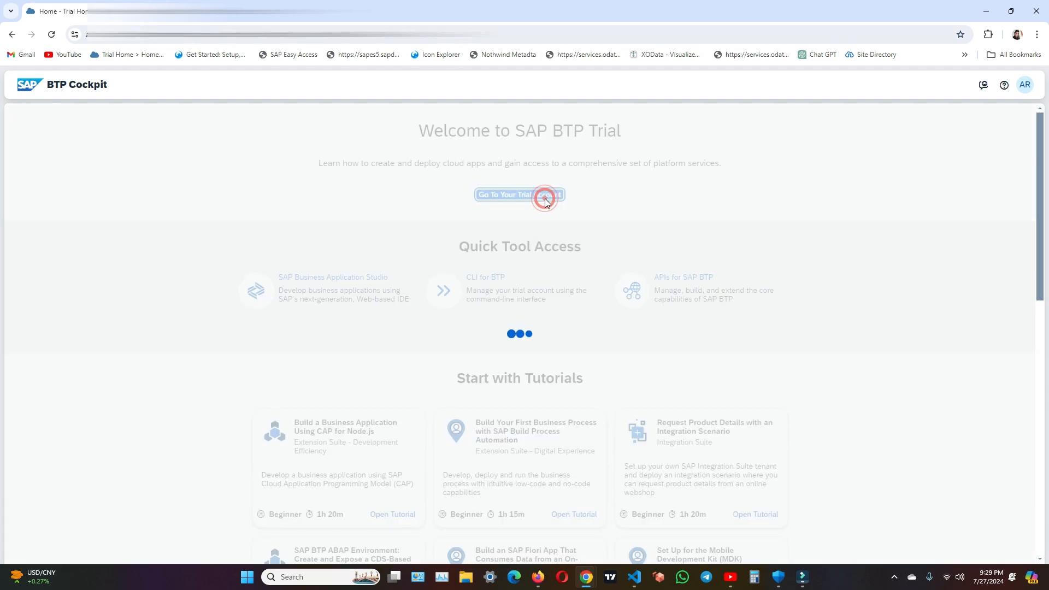
pyautogui.click(518, 194)
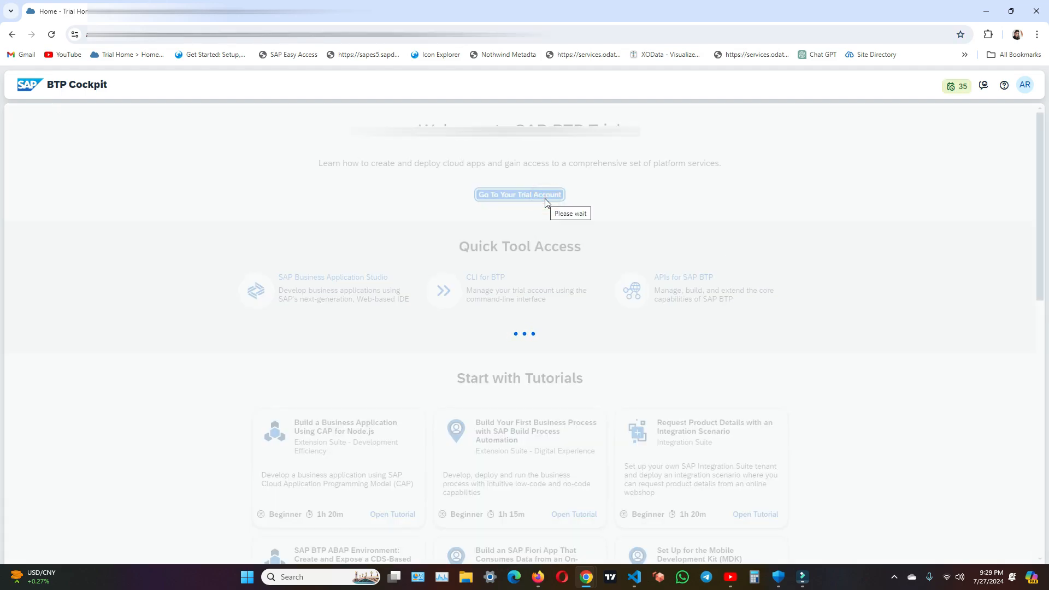
pyautogui.click(519, 194)
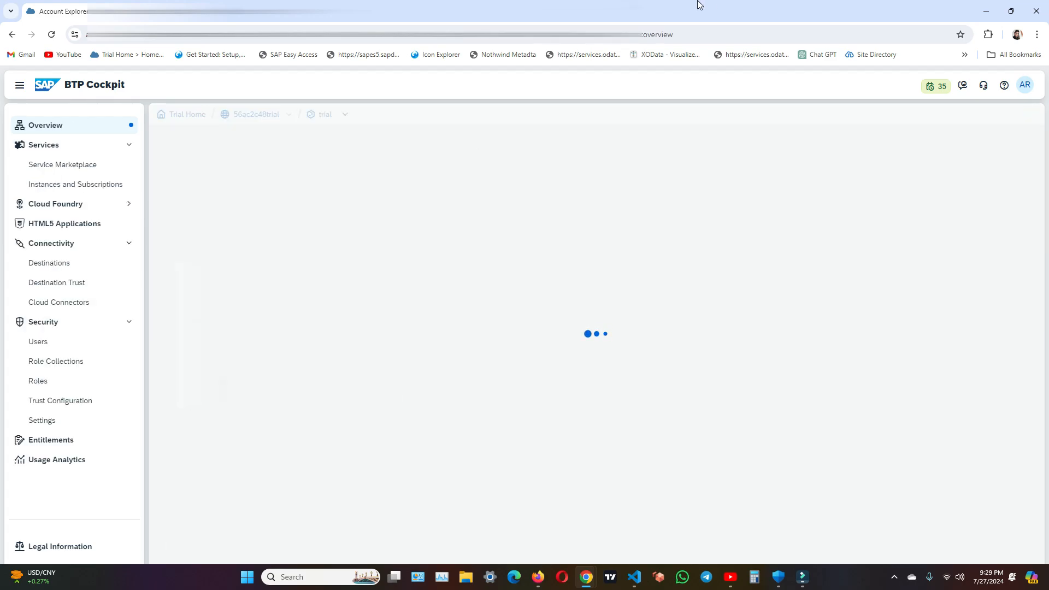
# Launch the SAP Integration Suite subscription from the subaccount's Instances and Subscriptions
pyautogui.click(75, 183)
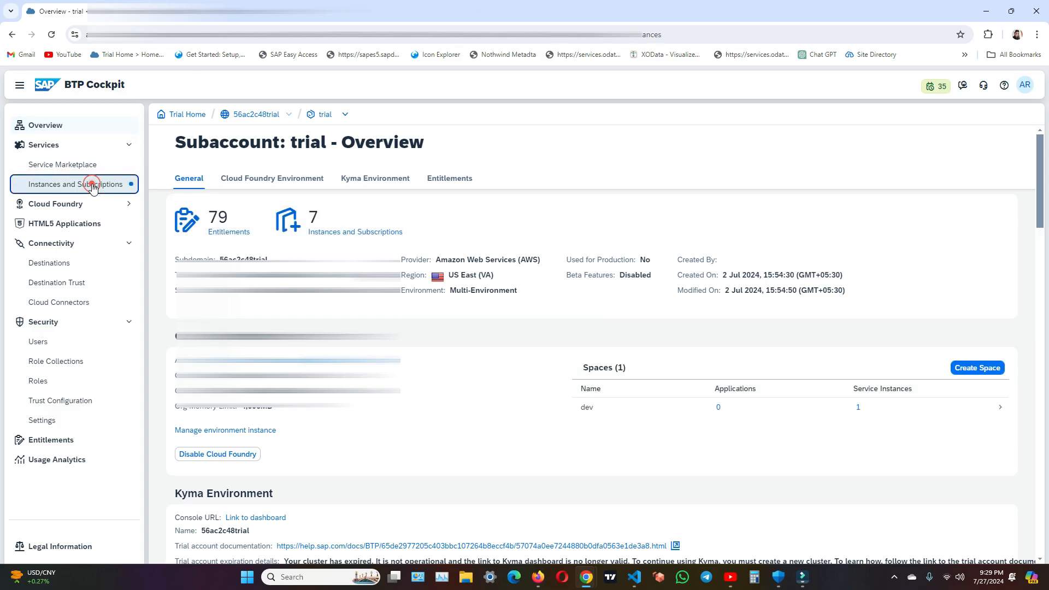
pyautogui.click(76, 183)
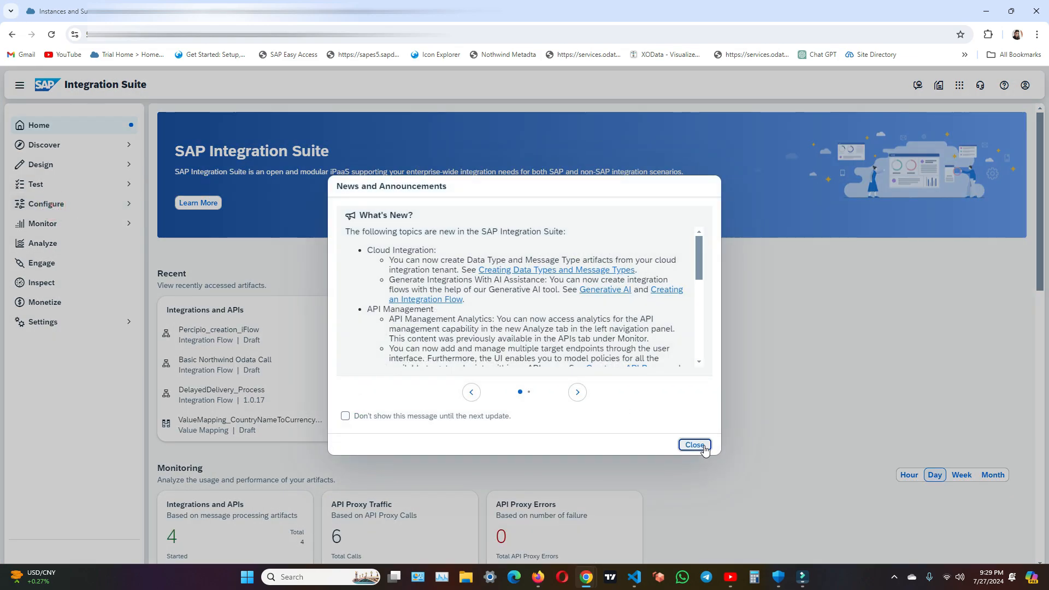
# Dismiss the news dialog, review API Providers under Configure > APIs, and return to API Proxies
pyautogui.click(694, 445)
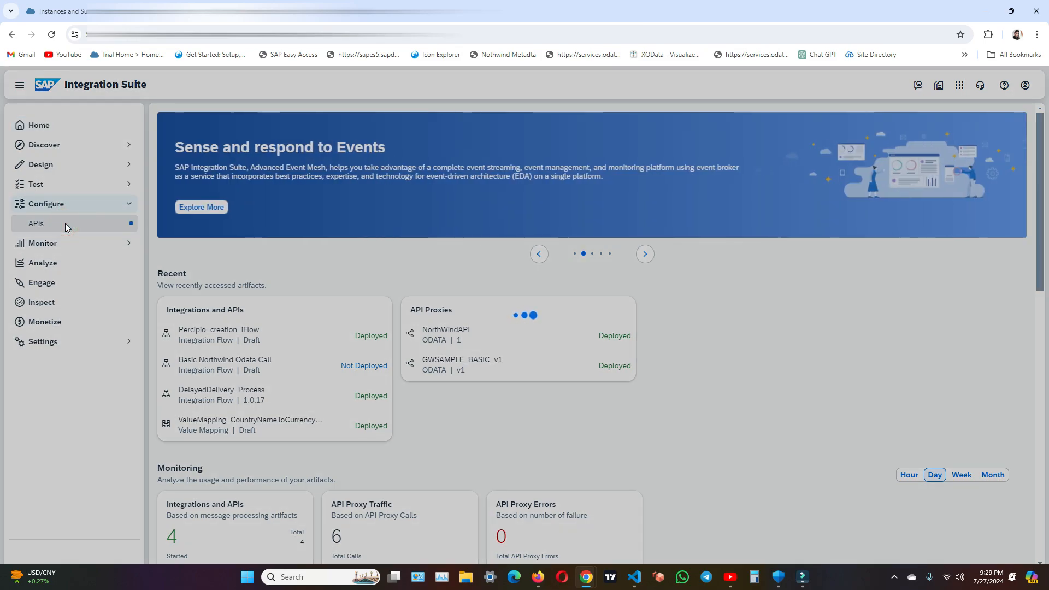
pyautogui.click(35, 223)
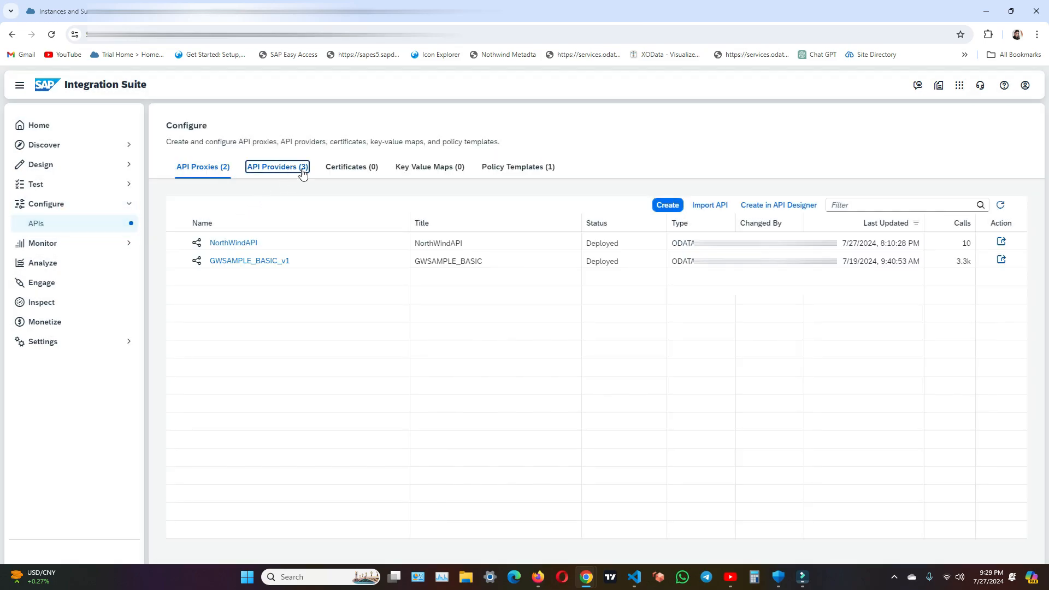
pyautogui.click(276, 166)
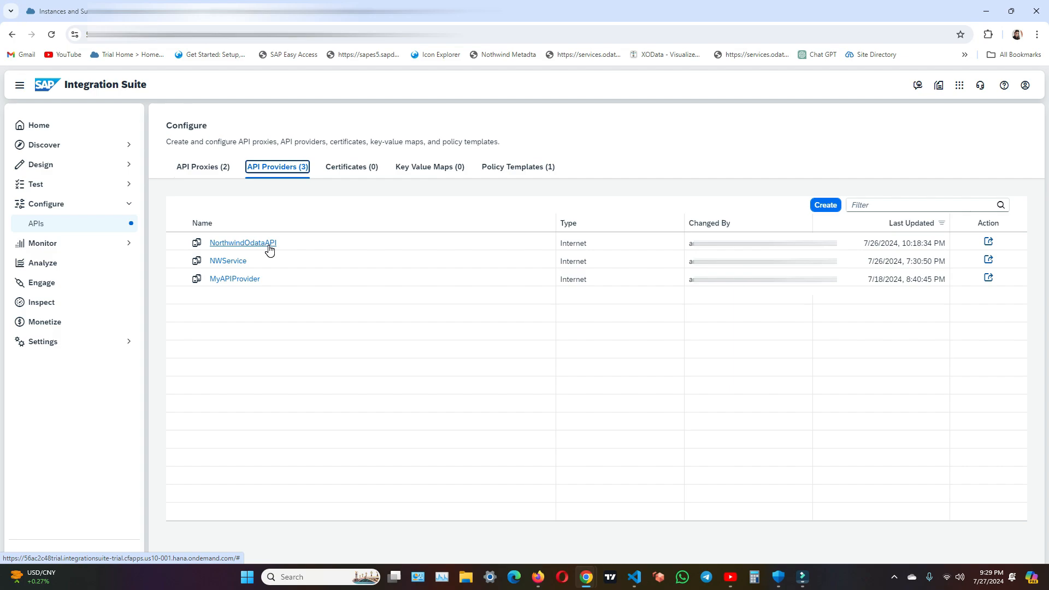
pyautogui.click(199, 166)
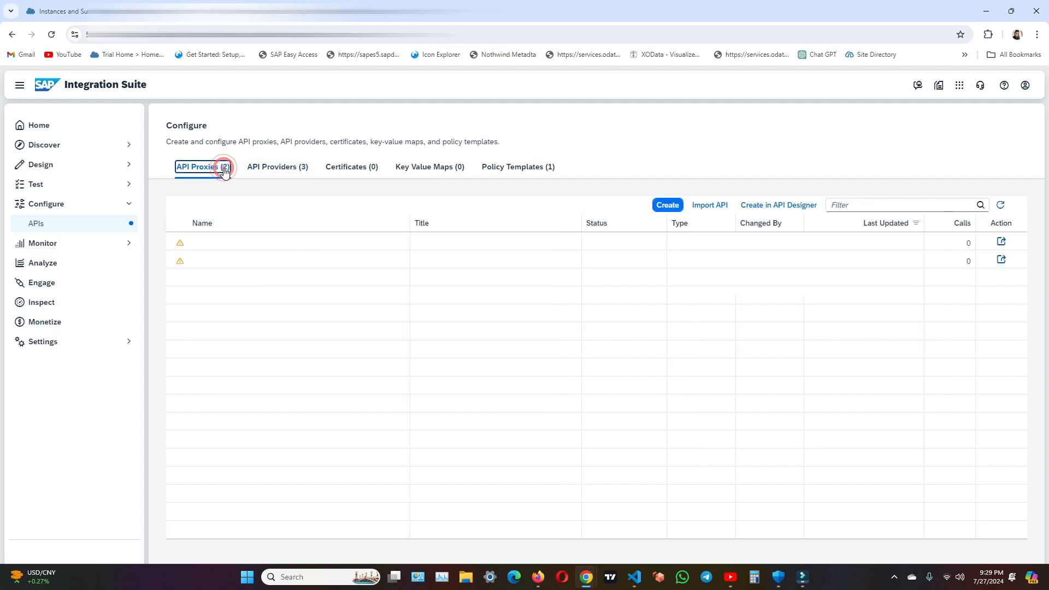
pyautogui.click(202, 166)
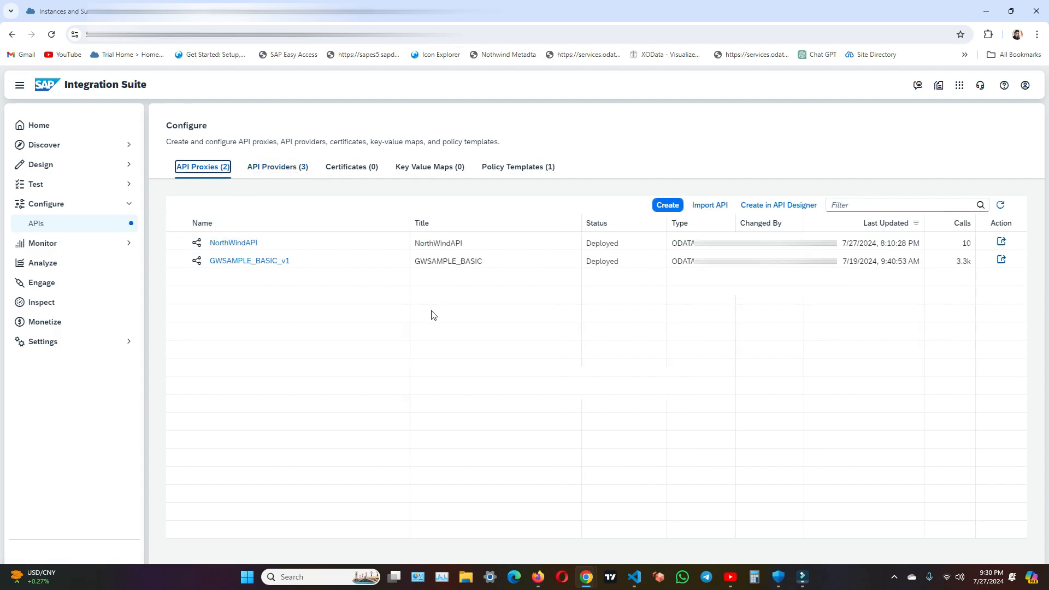
pyautogui.click(666, 204)
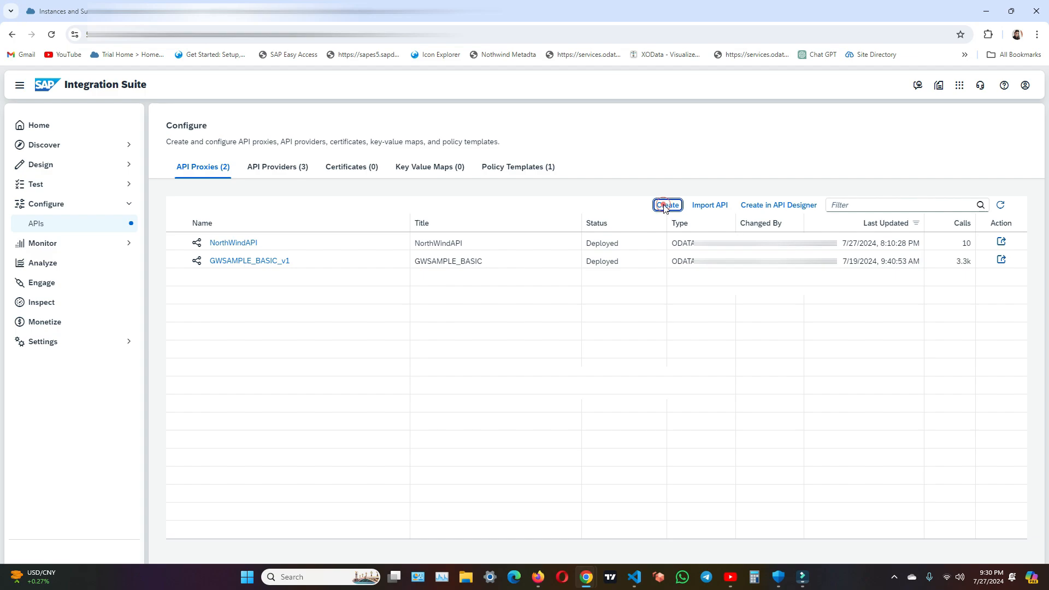
# Start a new API proxy, try the provider and existing-proxy sources, and settle on URL
pyautogui.click(666, 205)
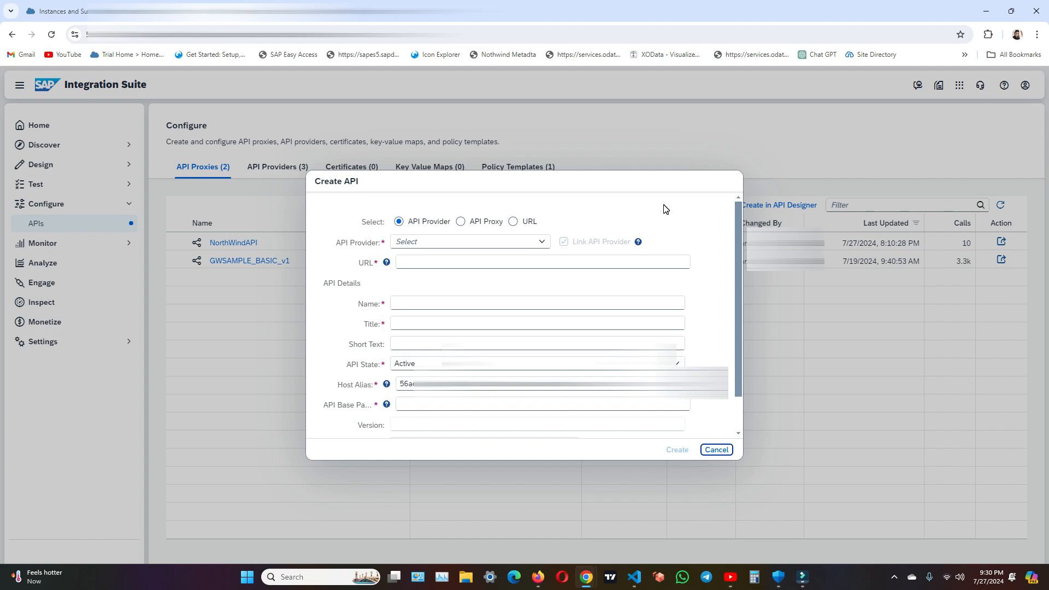
pyautogui.moveTo(473, 231)
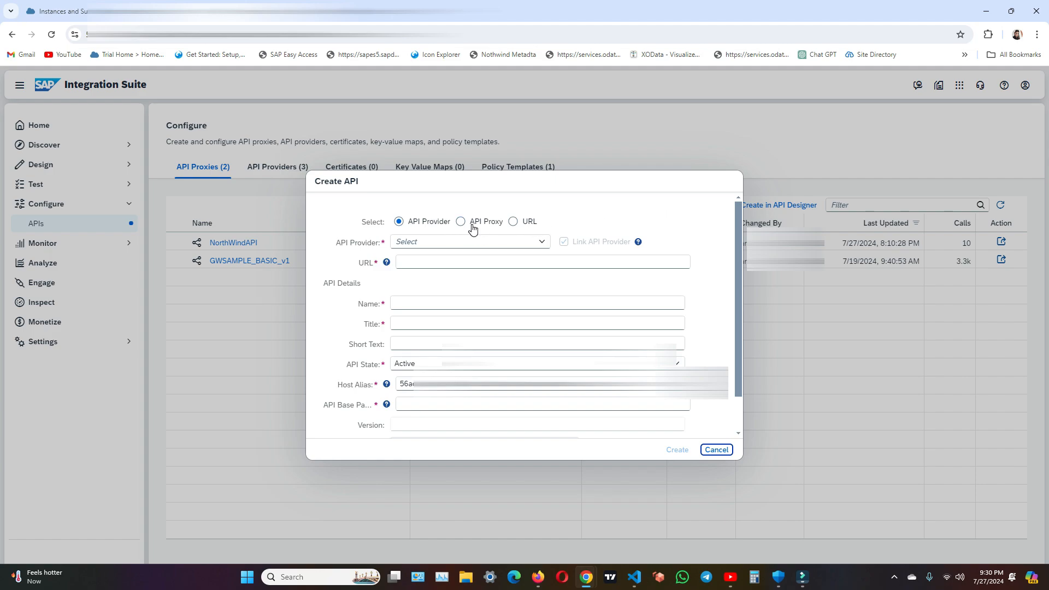
pyautogui.click(514, 220)
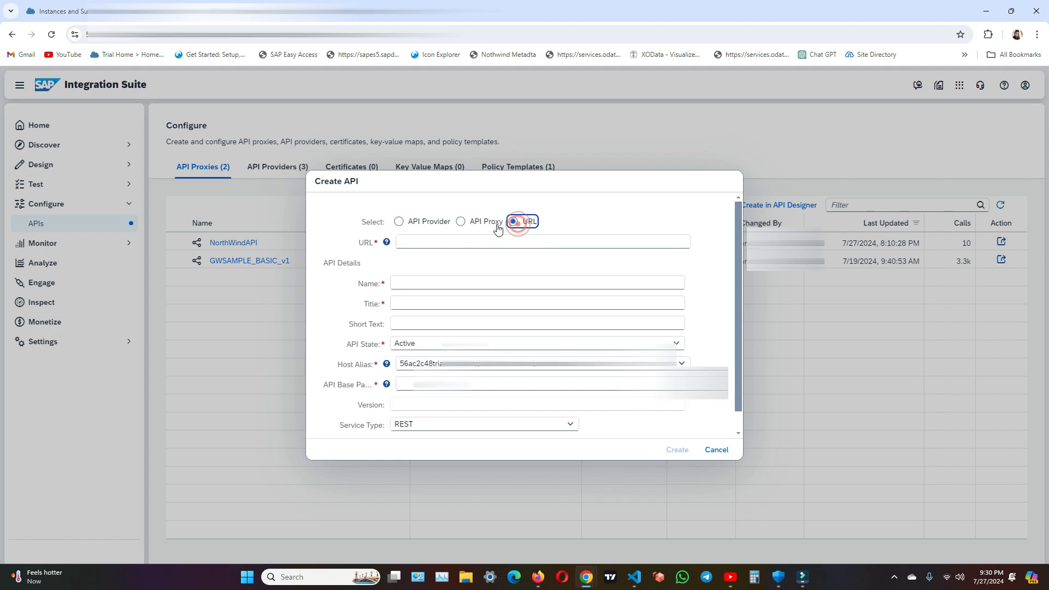
pyautogui.click(399, 220)
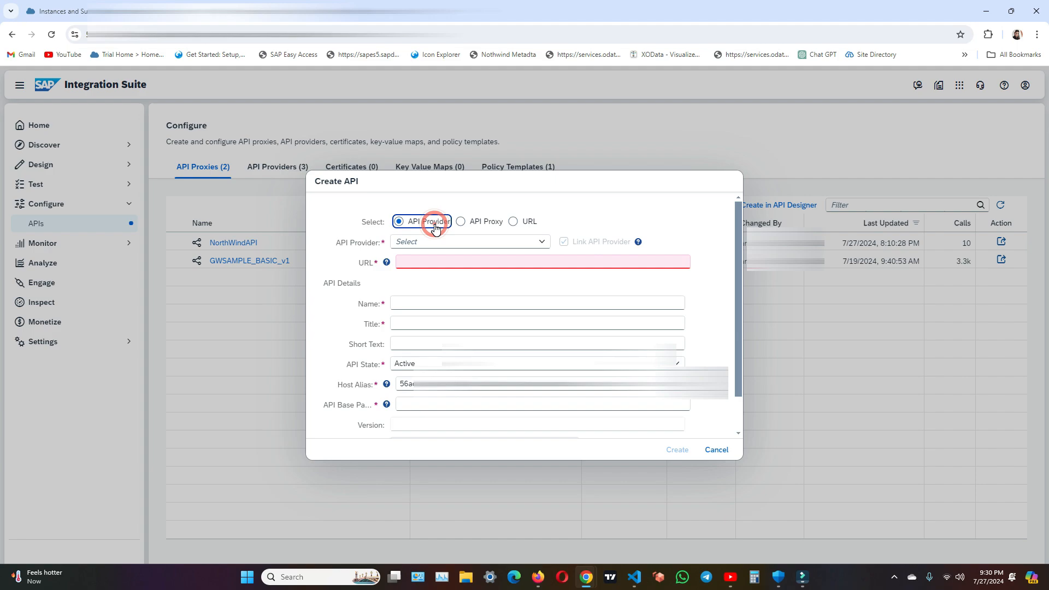
pyautogui.click(434, 224)
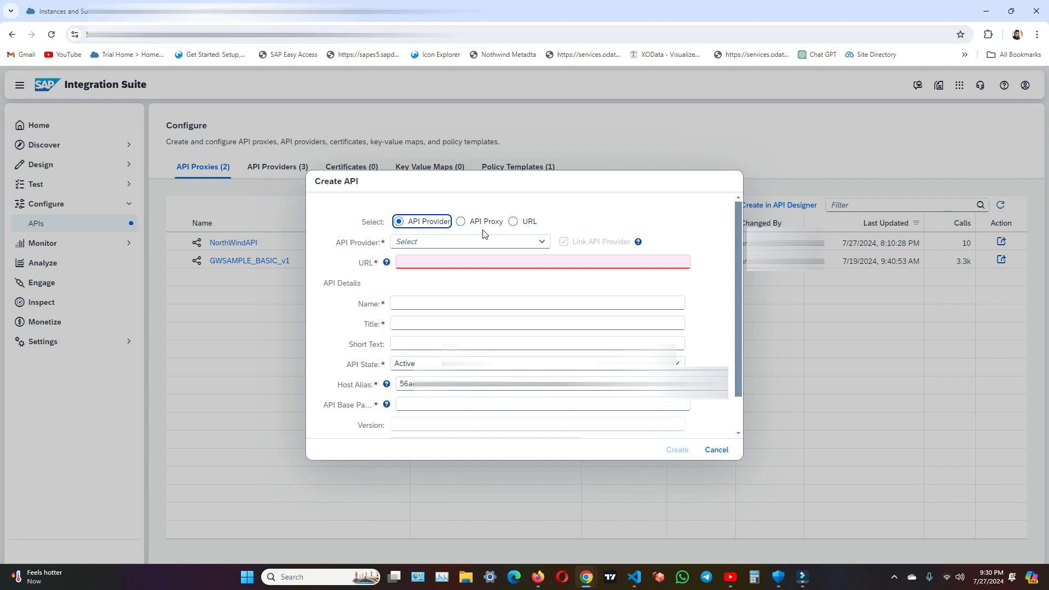
pyautogui.click(460, 221)
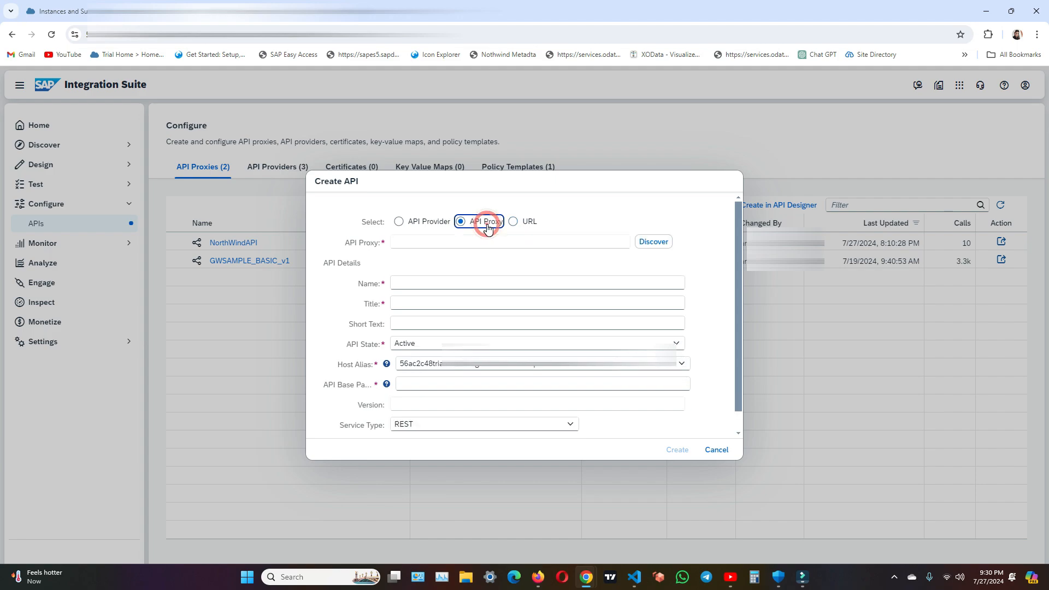
pyautogui.click(478, 222)
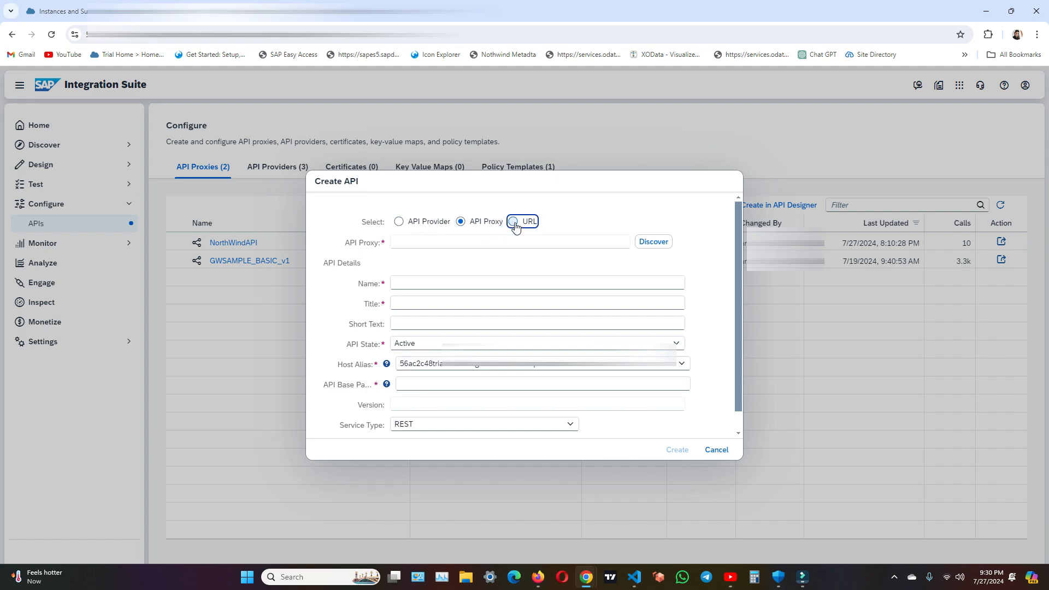
pyautogui.click(514, 220)
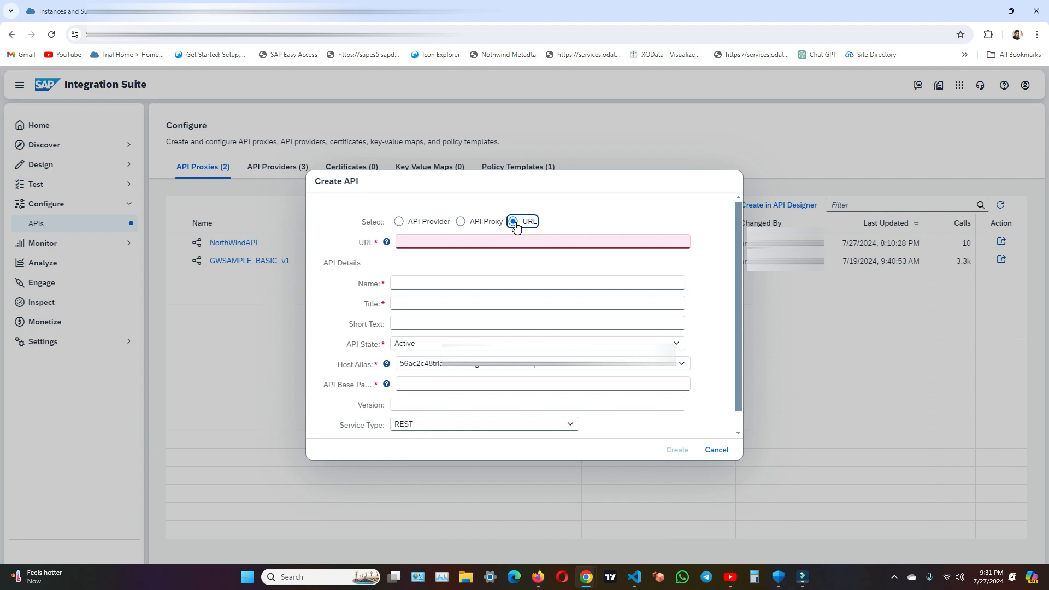
# Enter the services.odata.org V3 OData.svc URL, then switch the source to API Provider
pyautogui.click(541, 241)
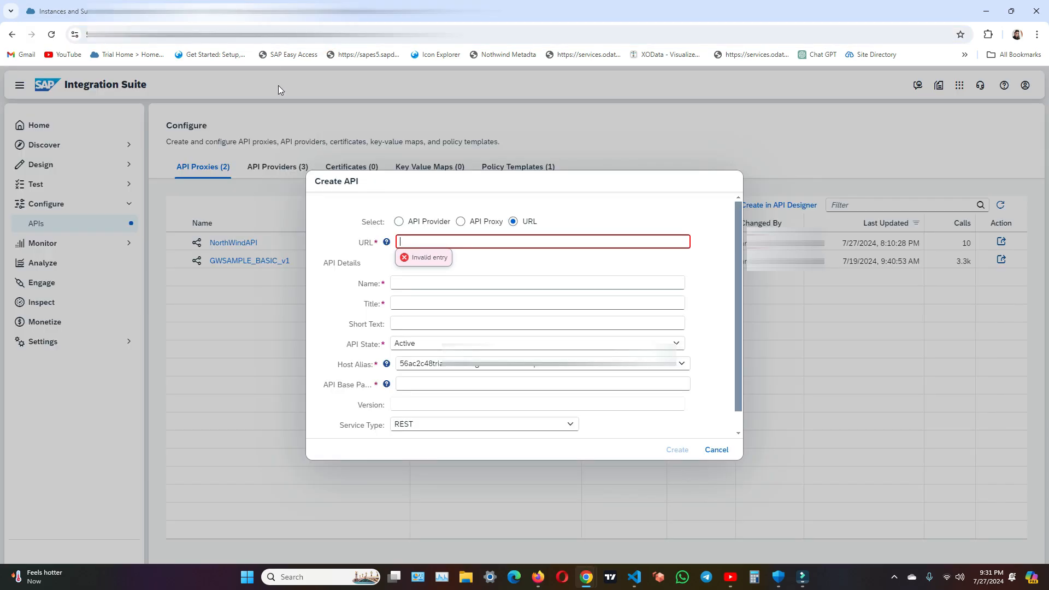
pyautogui.write('https://services.odata.org/V3/(S(gdl1ocjuhe2irgfcw3xfilzy))/OData/OData.svc/')
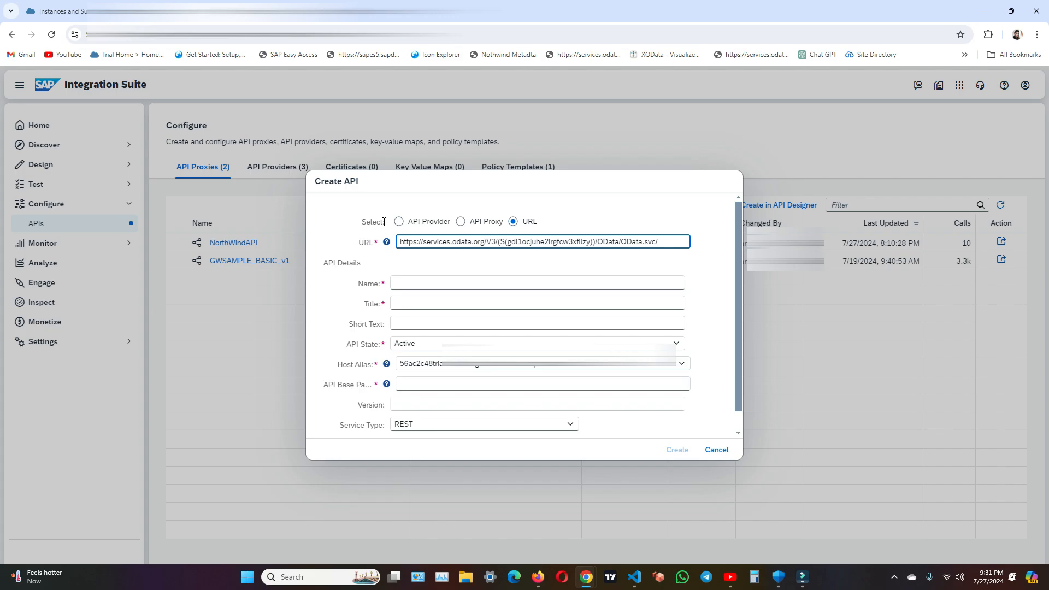
pyautogui.click(399, 222)
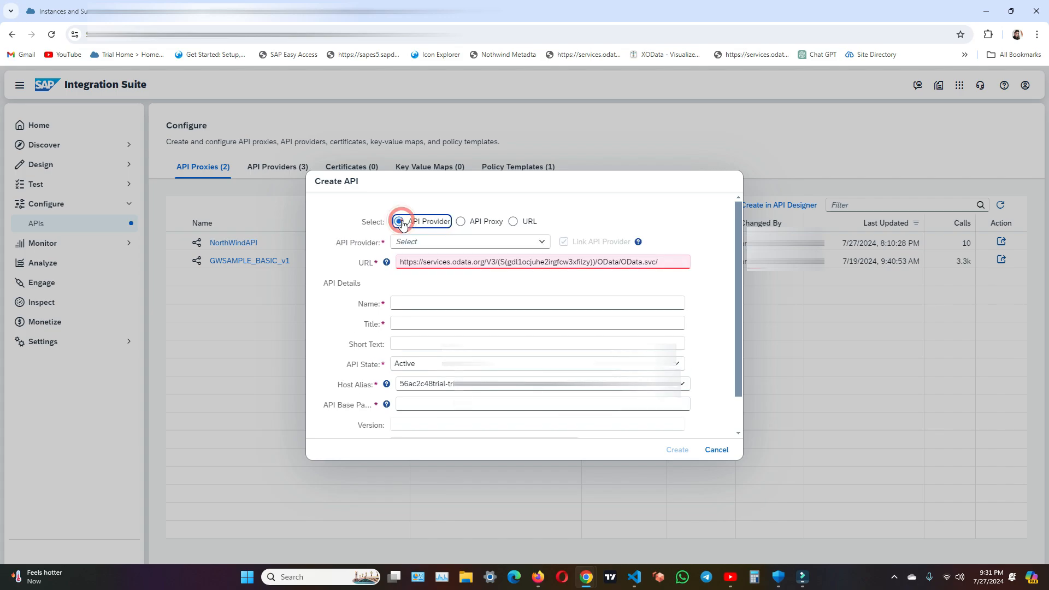
# Select the NorthwindOdataAPI provider and set the URL to the /V3/.../OData/OData.svc/ service path
pyautogui.click(397, 221)
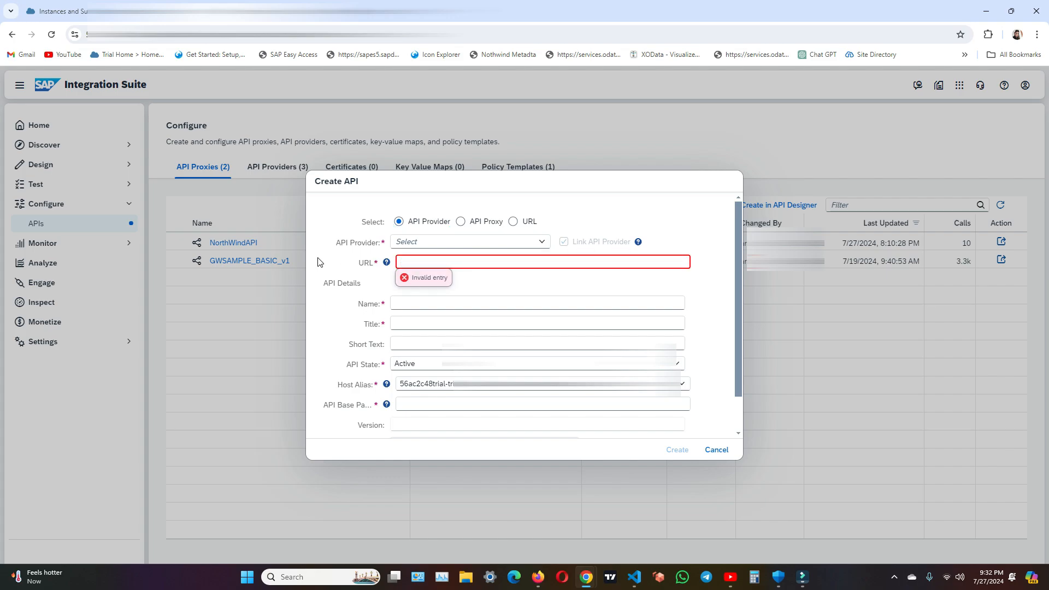
pyautogui.click(542, 242)
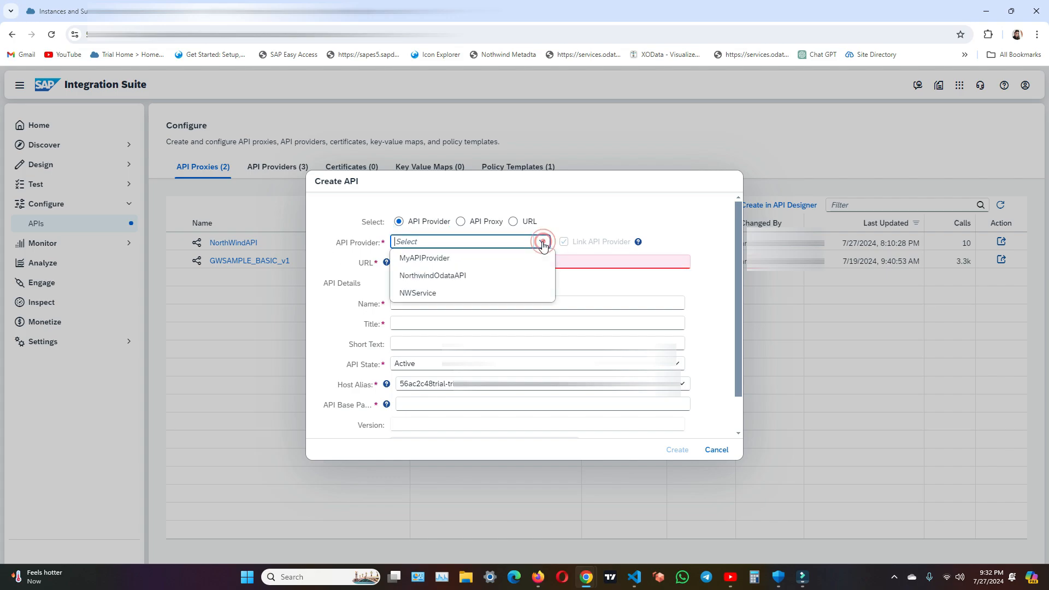
pyautogui.click(433, 276)
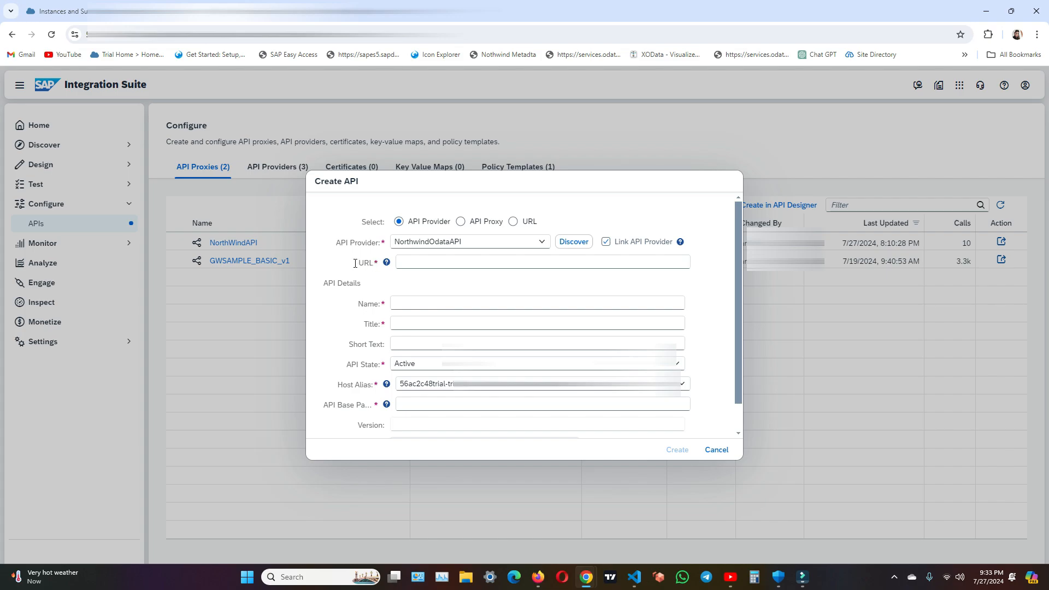
pyautogui.doubleClick(365, 261)
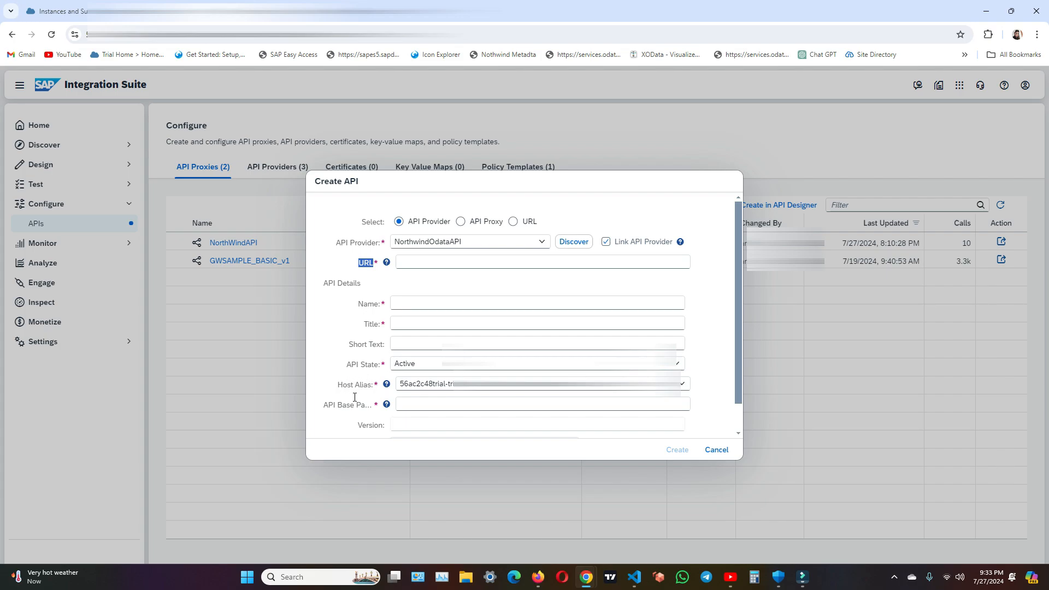
pyautogui.click(542, 261)
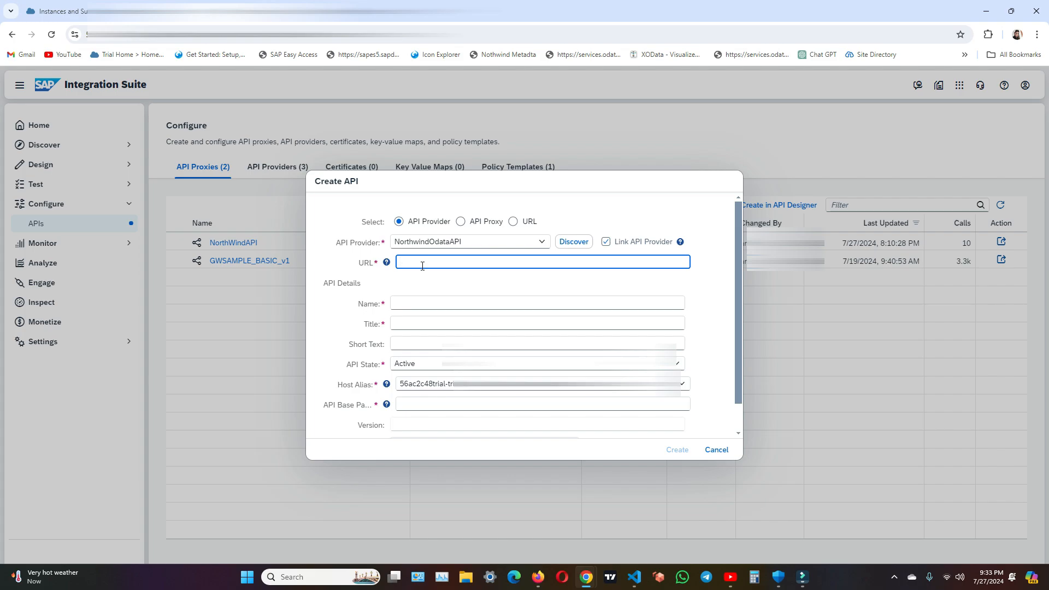
pyautogui.write('/V3/(S(gdl1ocjuhe2irgfcw3xfilzy))/OData/OData.svc/')
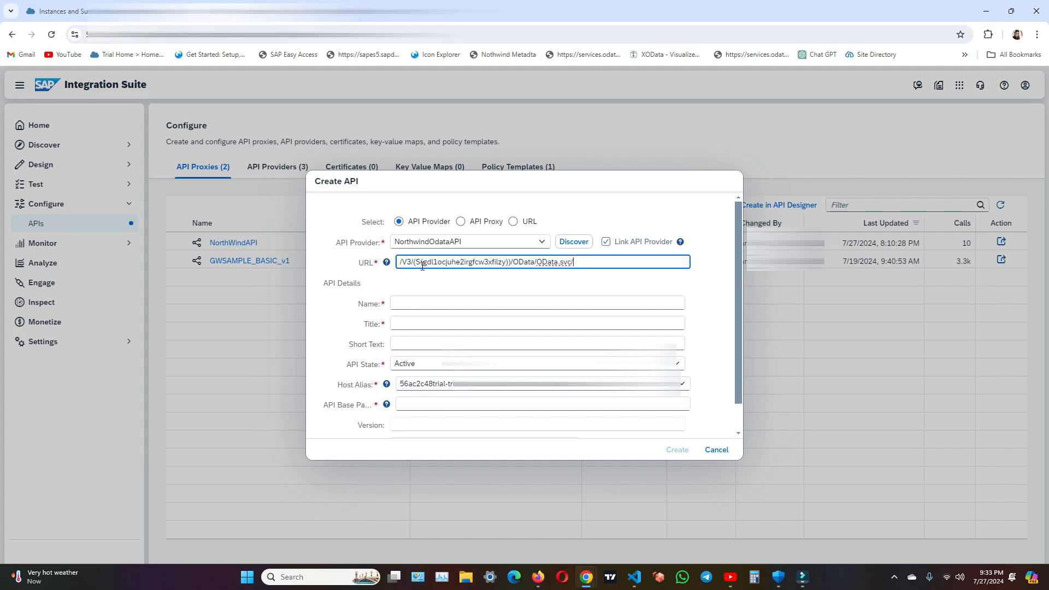
pyautogui.click(538, 303)
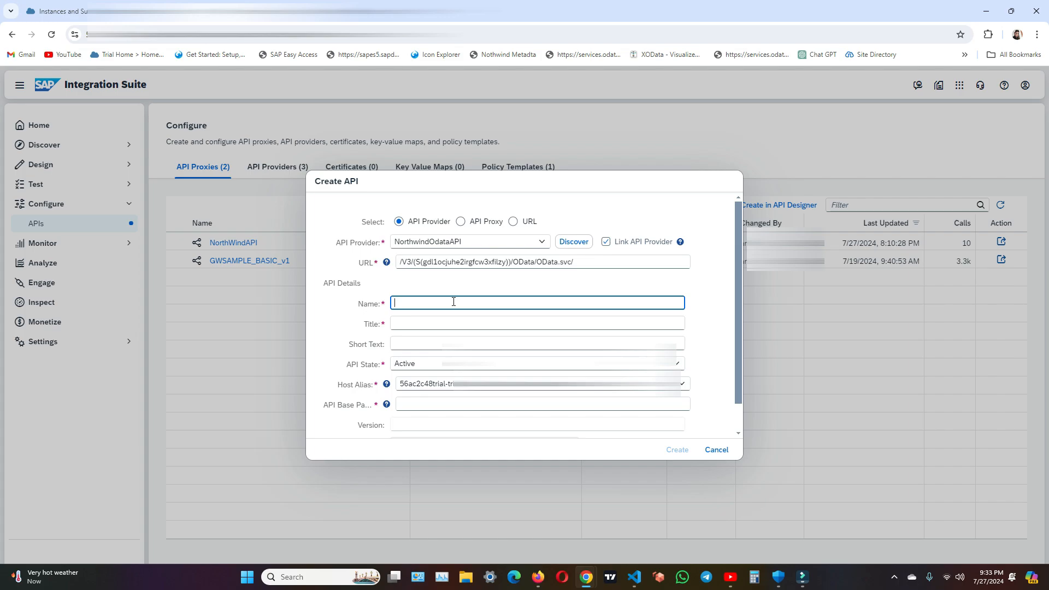
# Name the API NothwindAPI2 with title 'NothwindAPI2 for connecting to Northwind Services'
pyautogui.write('N')
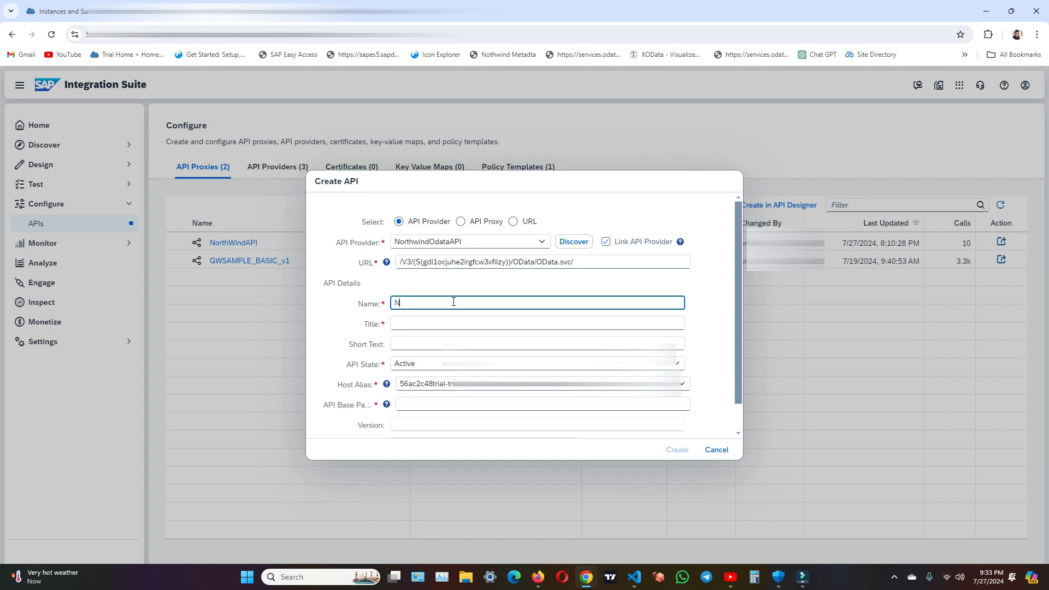
pyautogui.write('othwindAPI2')
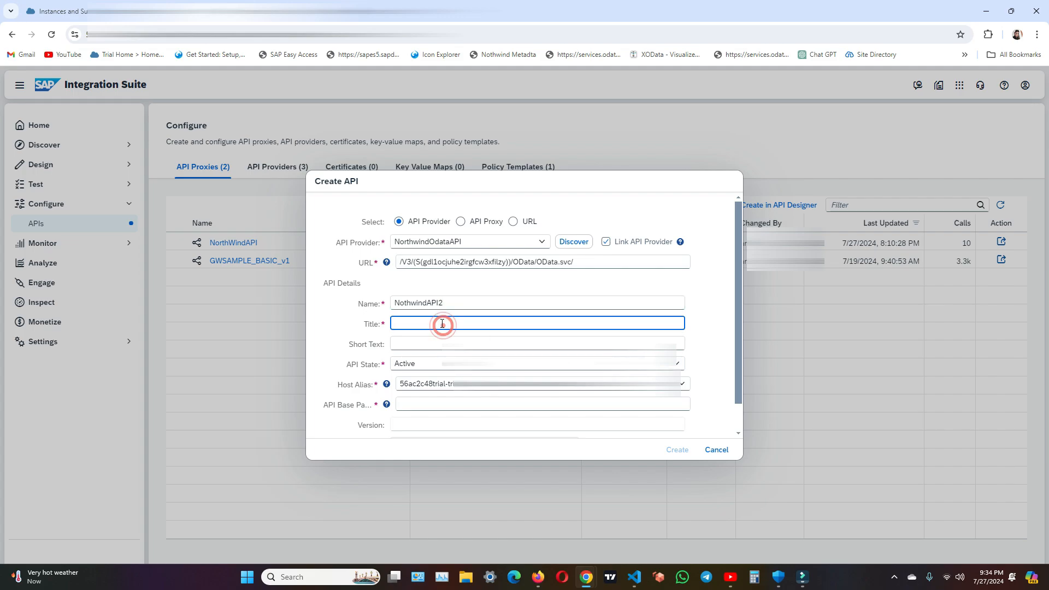
pyautogui.write('NorthwindAPI2')
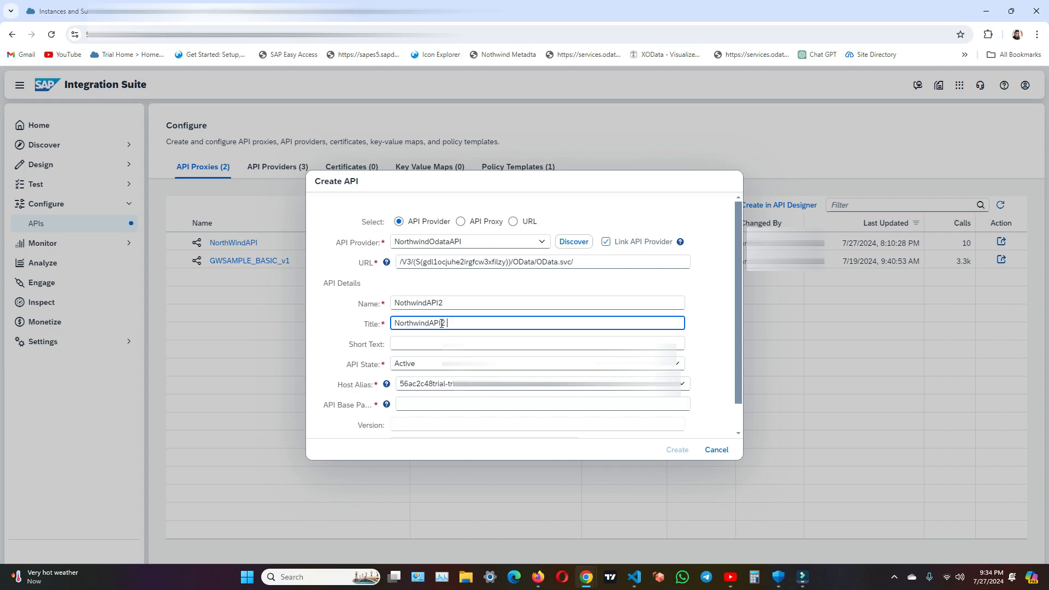
pyautogui.write('for connecting to N')
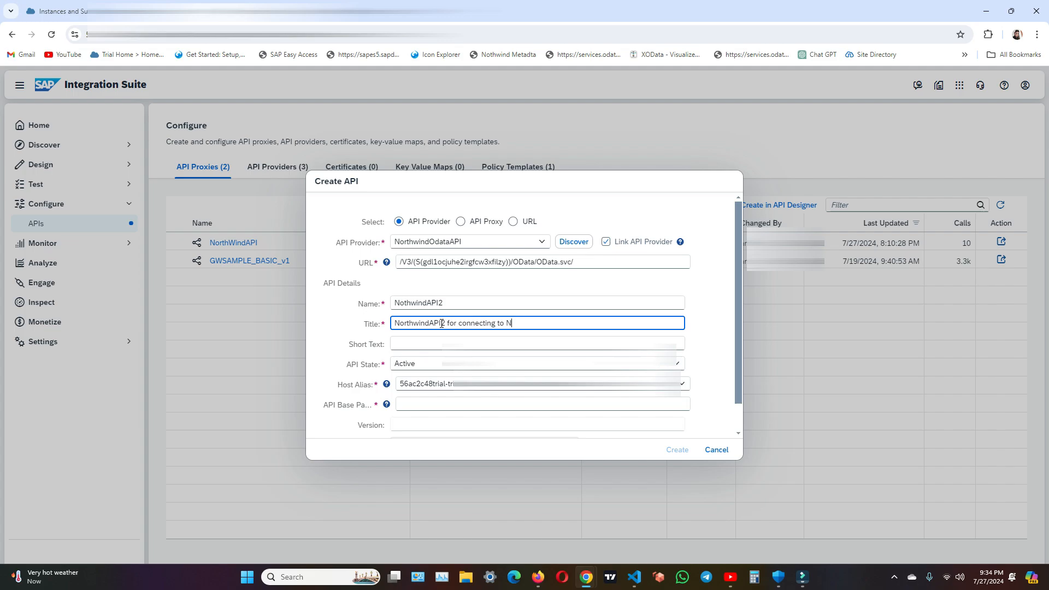
pyautogui.write('orthwin')
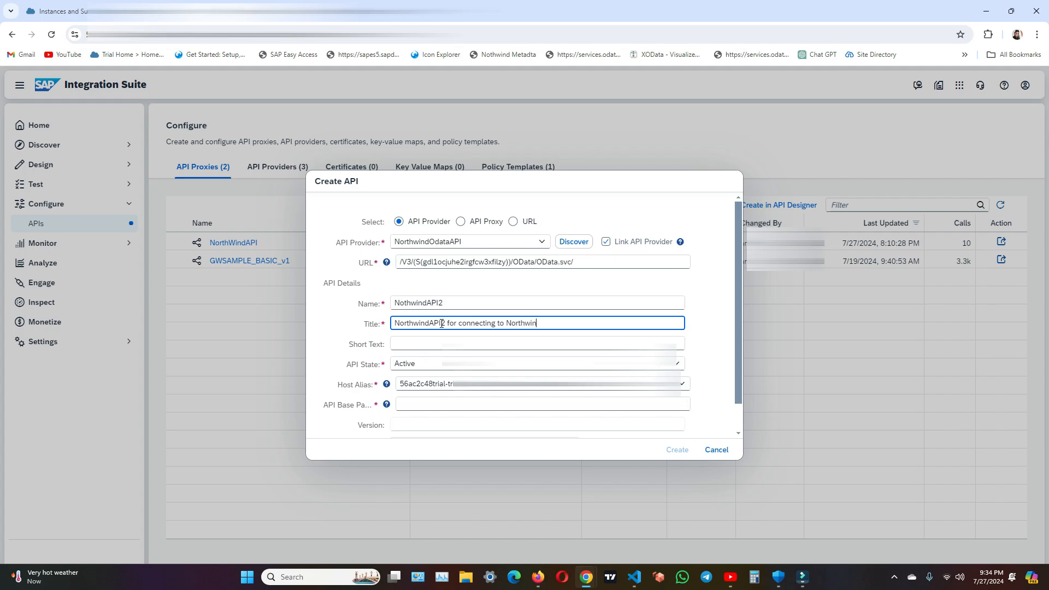
pyautogui.write('Services')
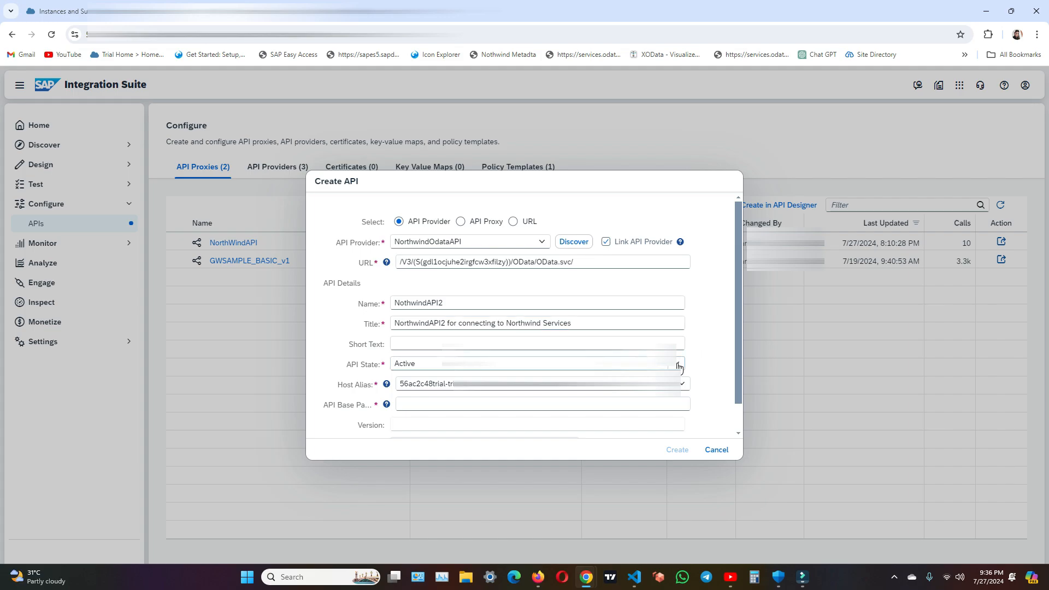
# Set the API state to Alpha from the API State list
pyautogui.click(677, 363)
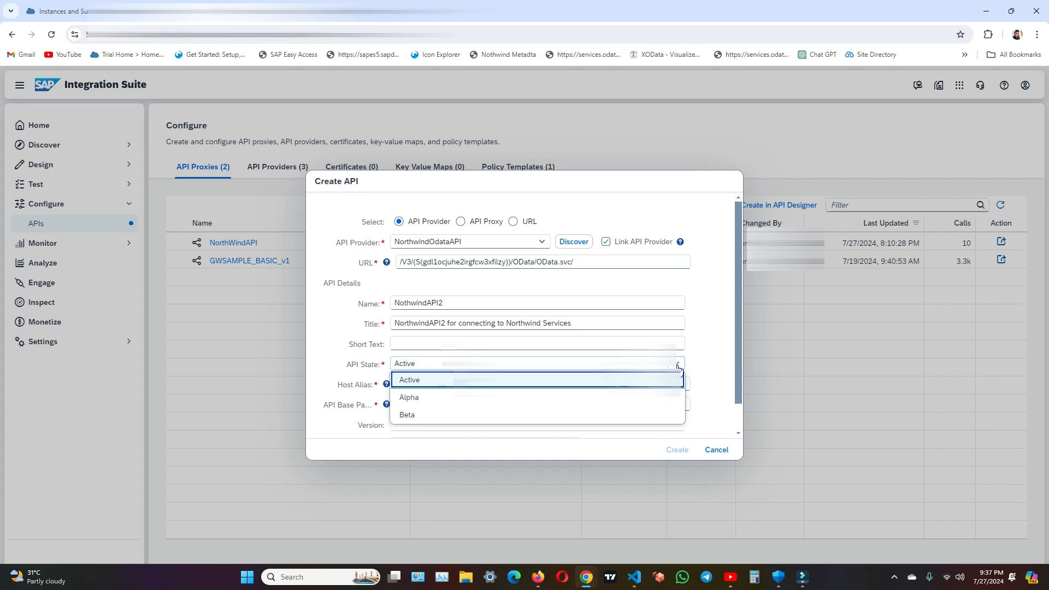
pyautogui.moveTo(550, 400)
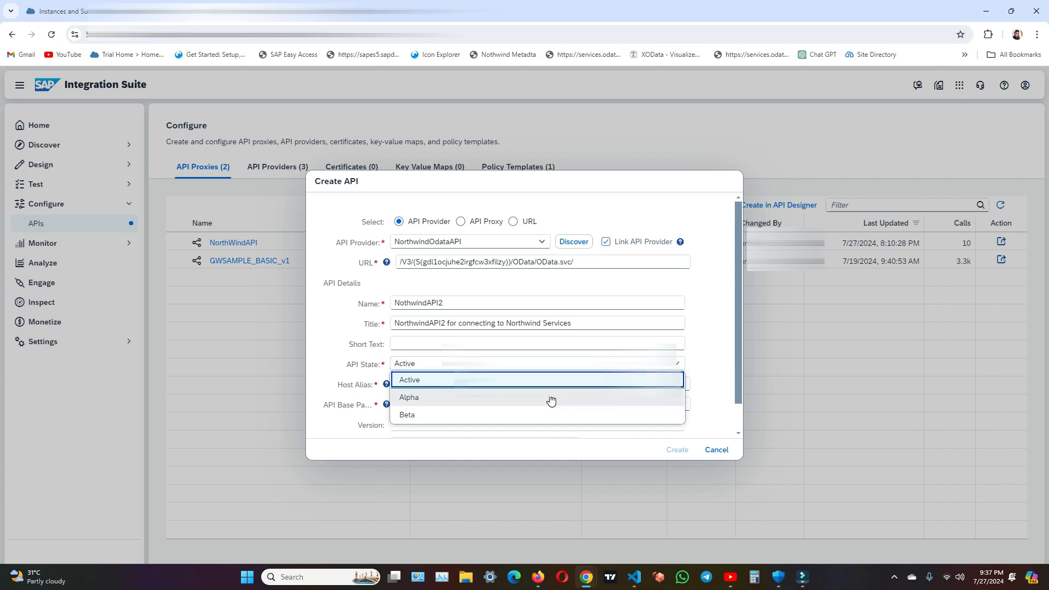
pyautogui.click(408, 397)
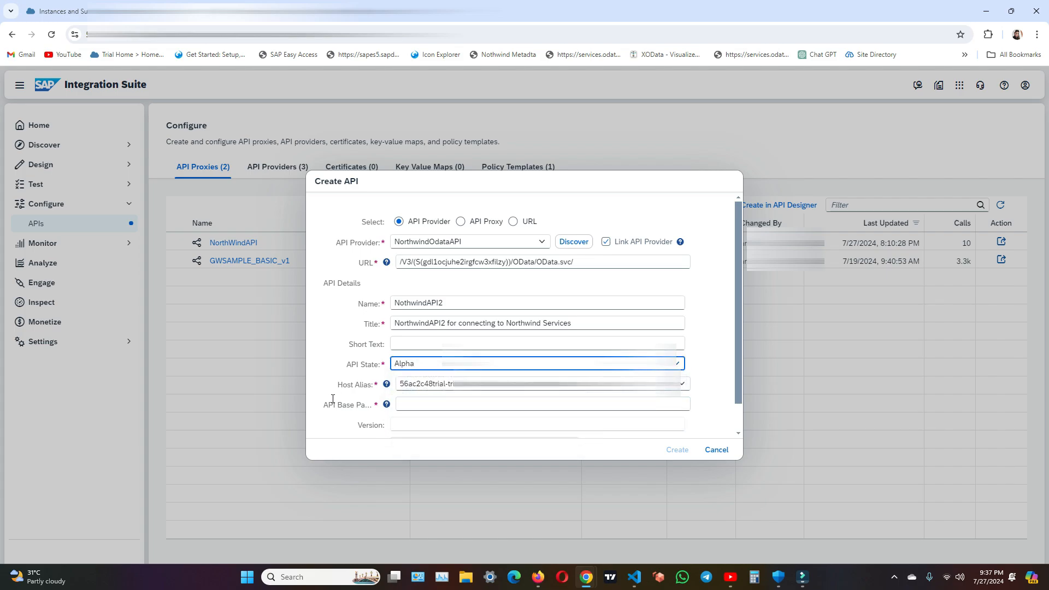
pyautogui.click(463, 403)
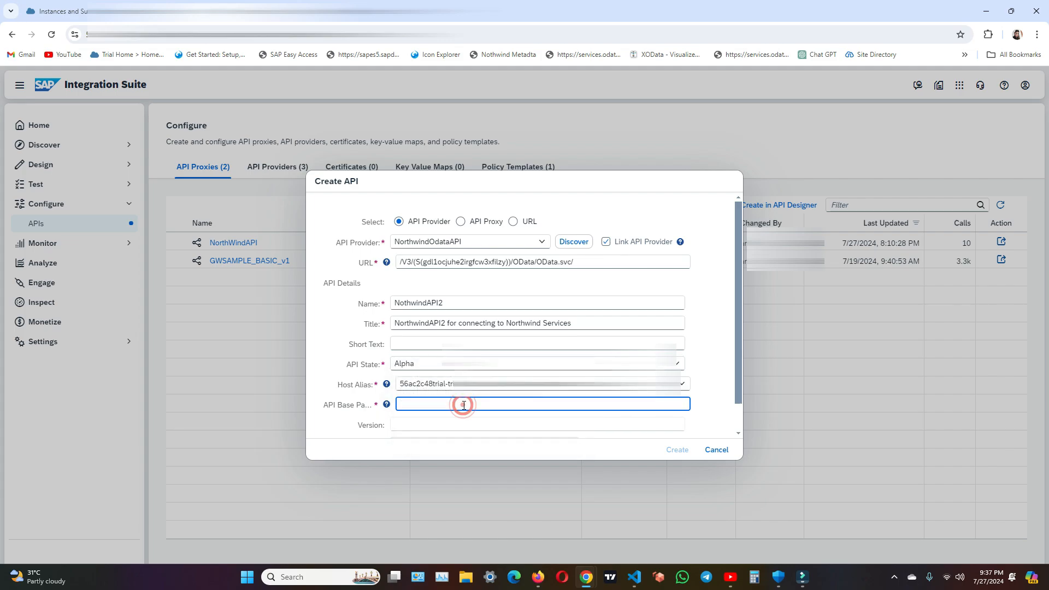
# Give the API the base path /northwind2
pyautogui.click(464, 405)
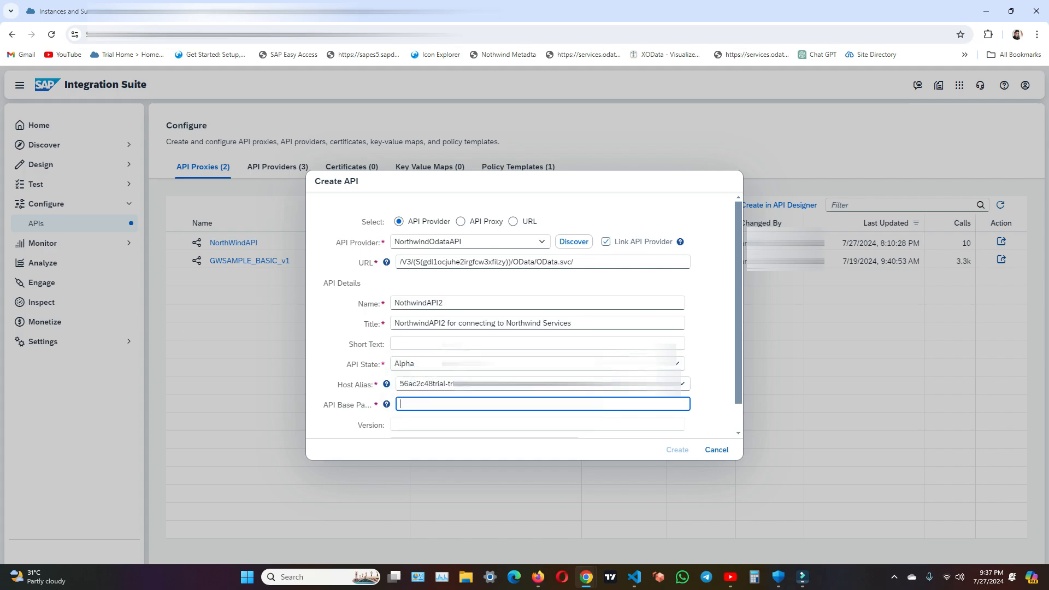
pyautogui.write('/northwin')
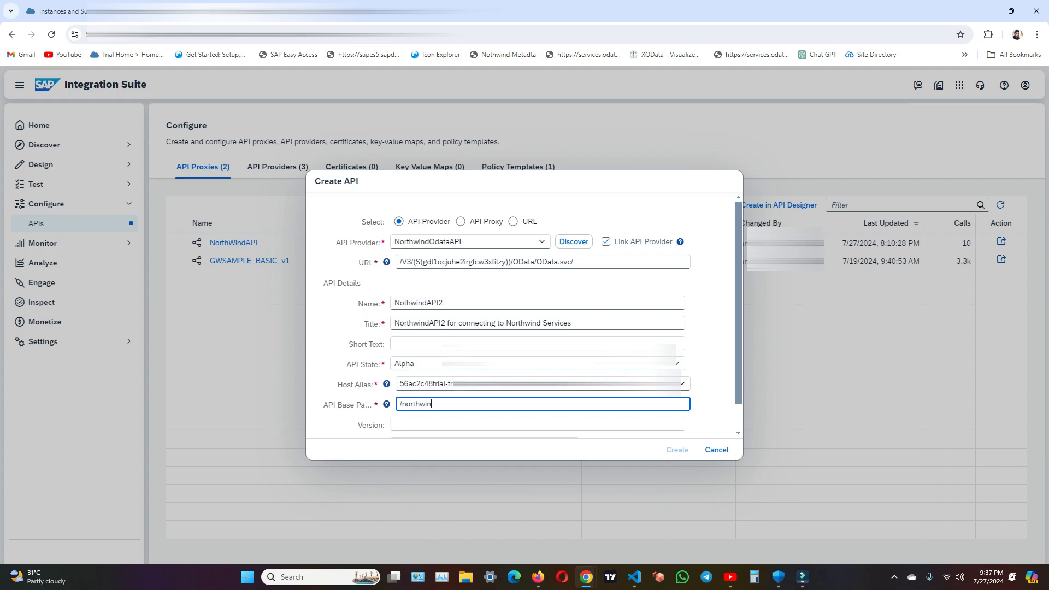
pyautogui.write('d2')
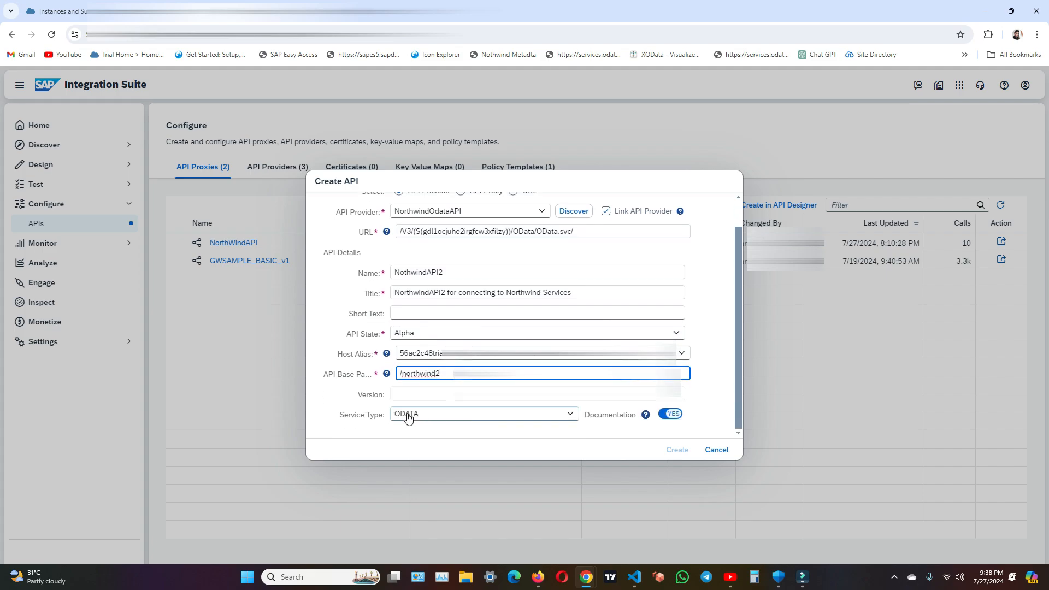
# Keep ODATA as the service type and create the NothwindAPI2 proxy
pyautogui.click(567, 413)
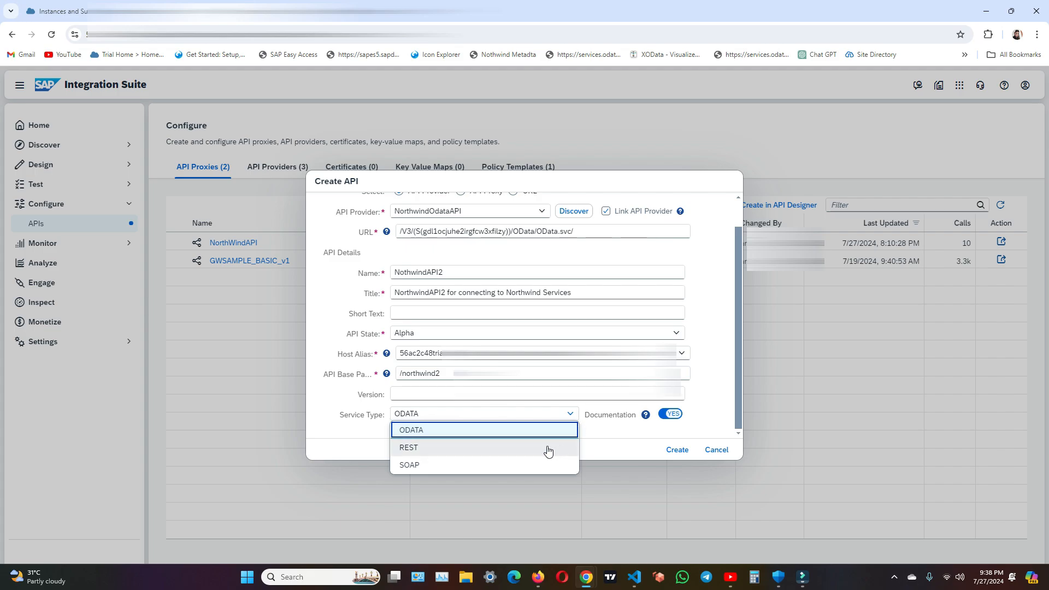
pyautogui.click(412, 431)
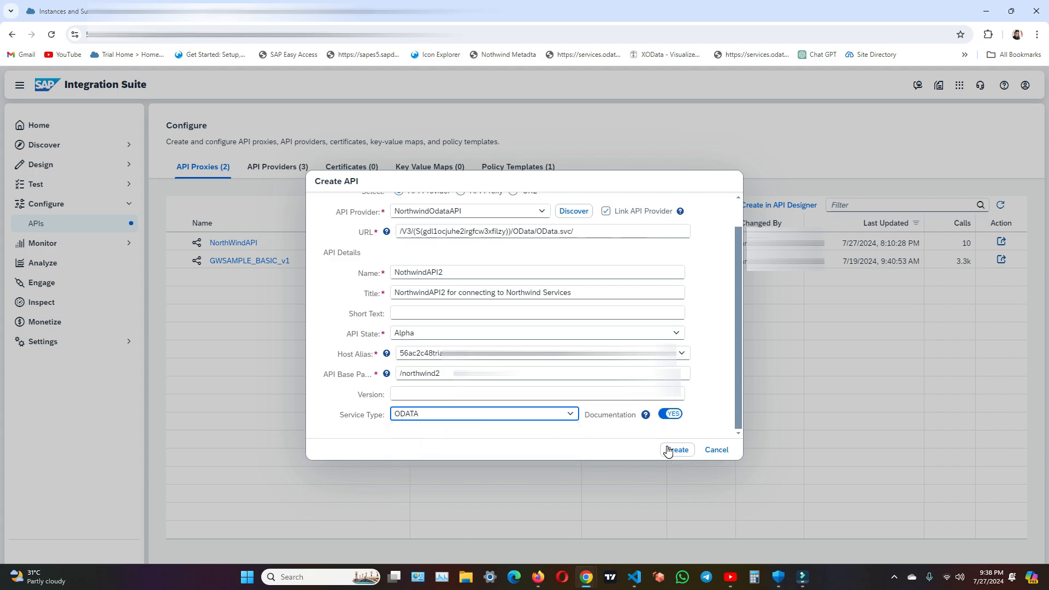
pyautogui.click(675, 449)
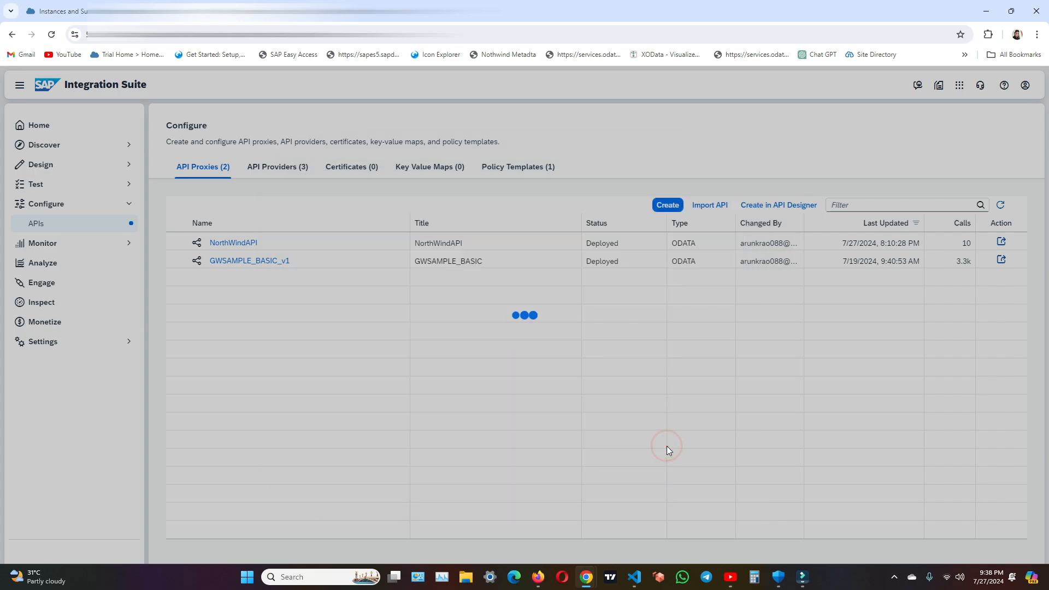
# View the NothwindAPI2 proxy's Resources, listing the Northwind Products operations
pyautogui.click(666, 205)
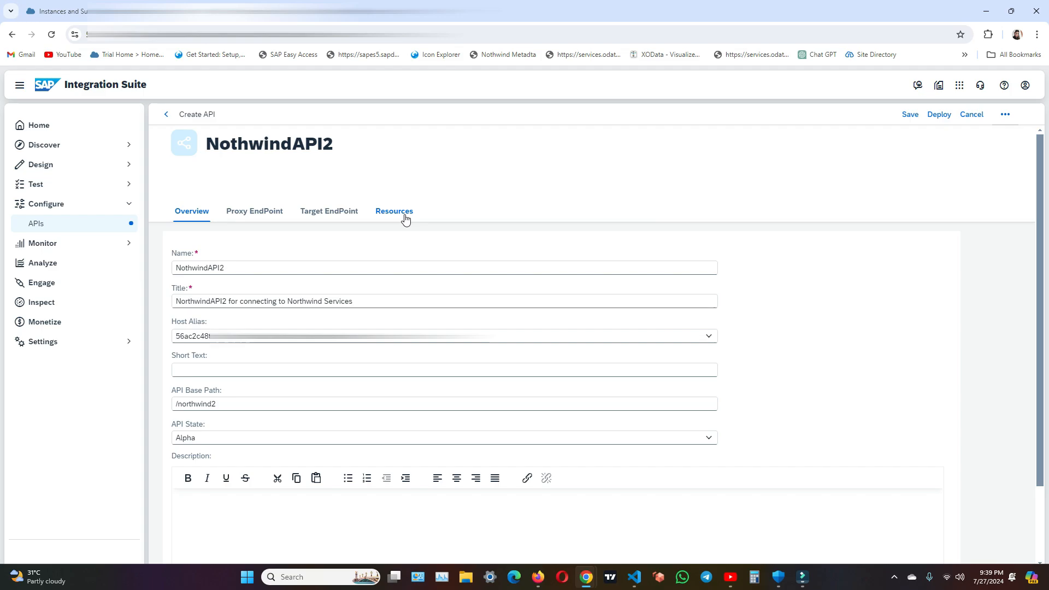
pyautogui.click(394, 211)
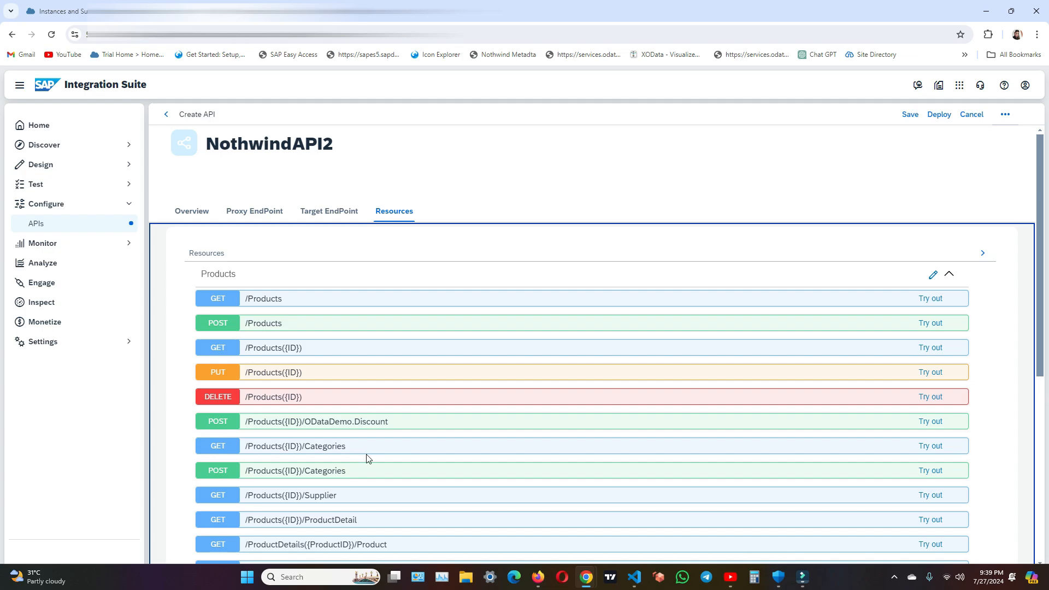
pyautogui.scroll(-3)
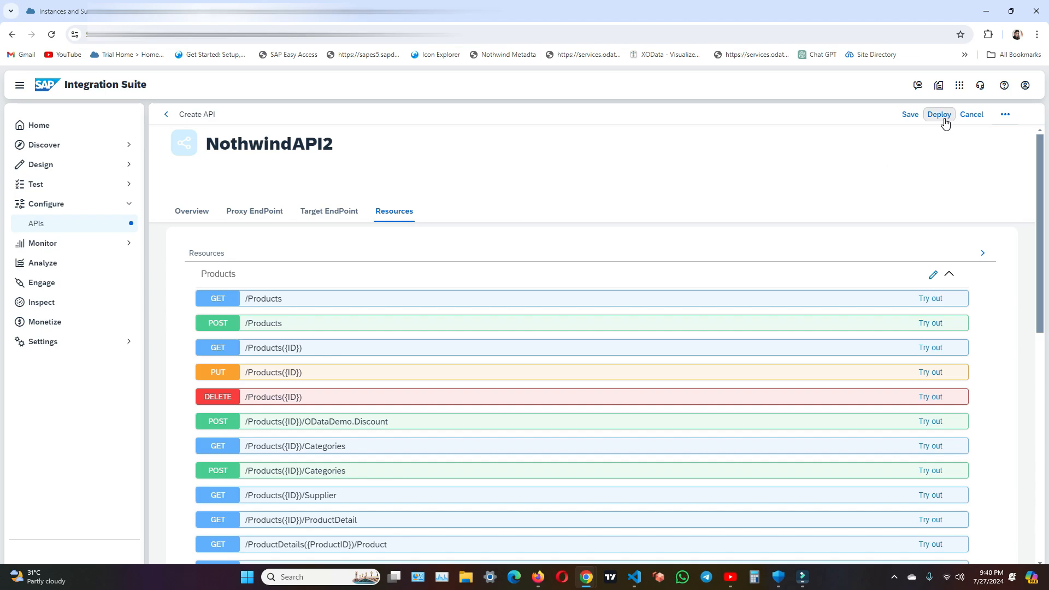
# Deploy NothwindAPI2 and confirm it registered successfully with its proxy URL shown
pyautogui.click(938, 115)
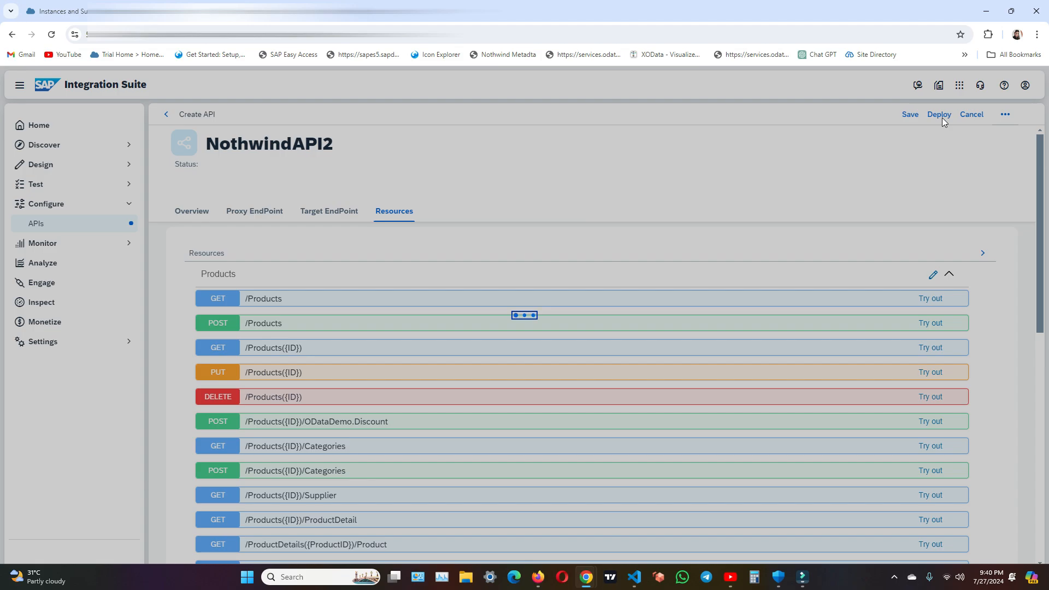
pyautogui.click(938, 113)
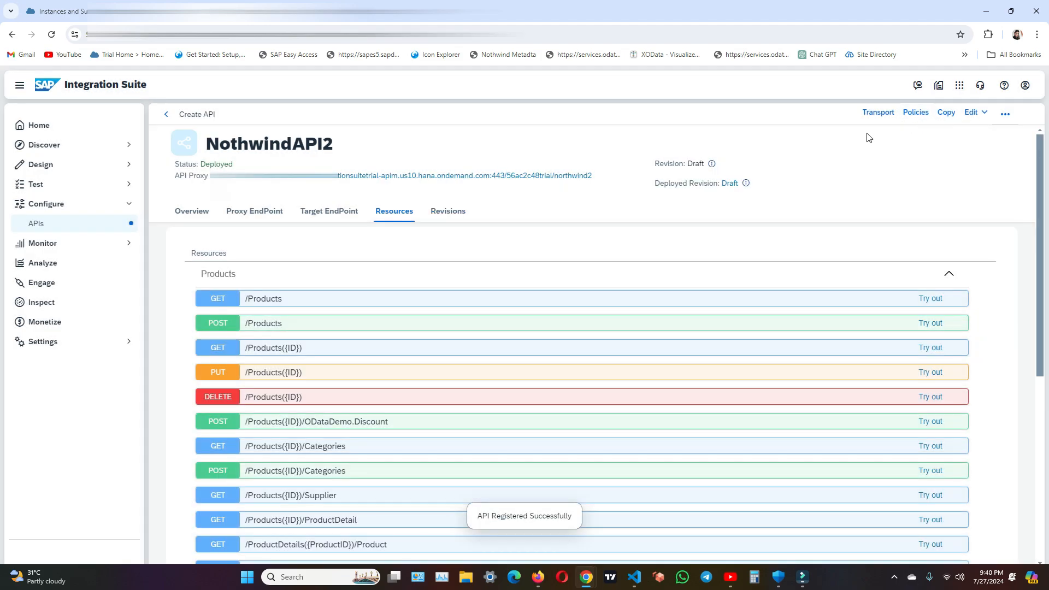
pyautogui.moveTo(847, 193)
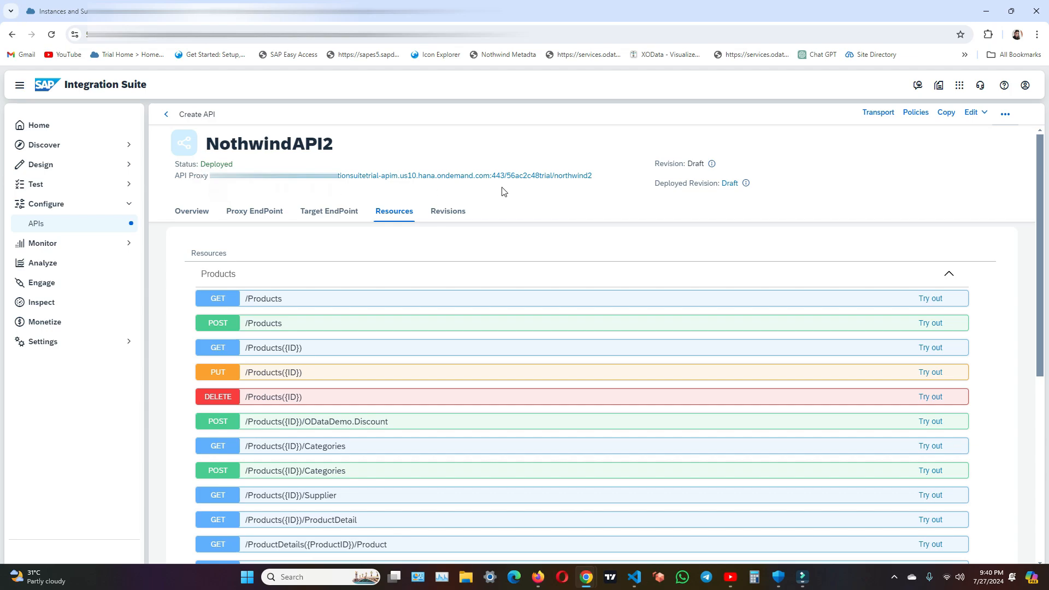
pyautogui.moveTo(544, 187)
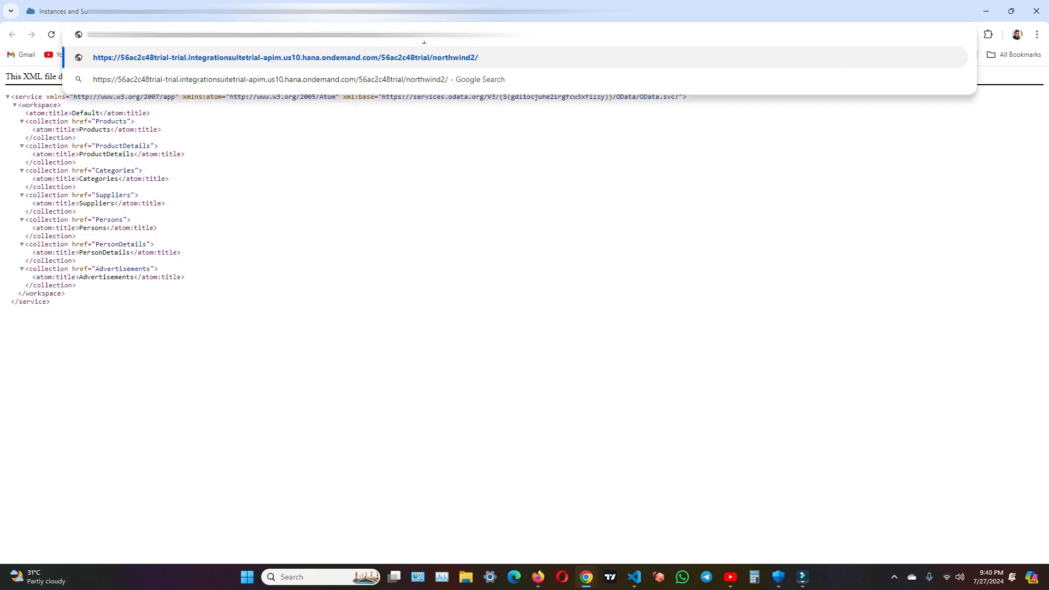
# Load the NothwindAPI2 proxy URL in Chrome, returning the Northwind OData service document
pyautogui.write('Product')
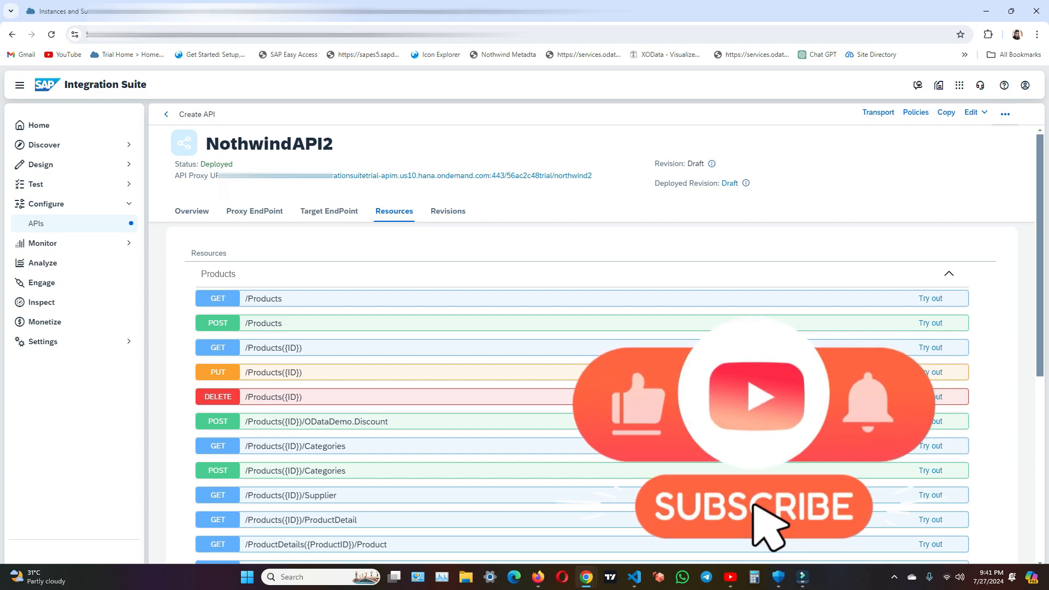
pyautogui.moveTo(877, 422)
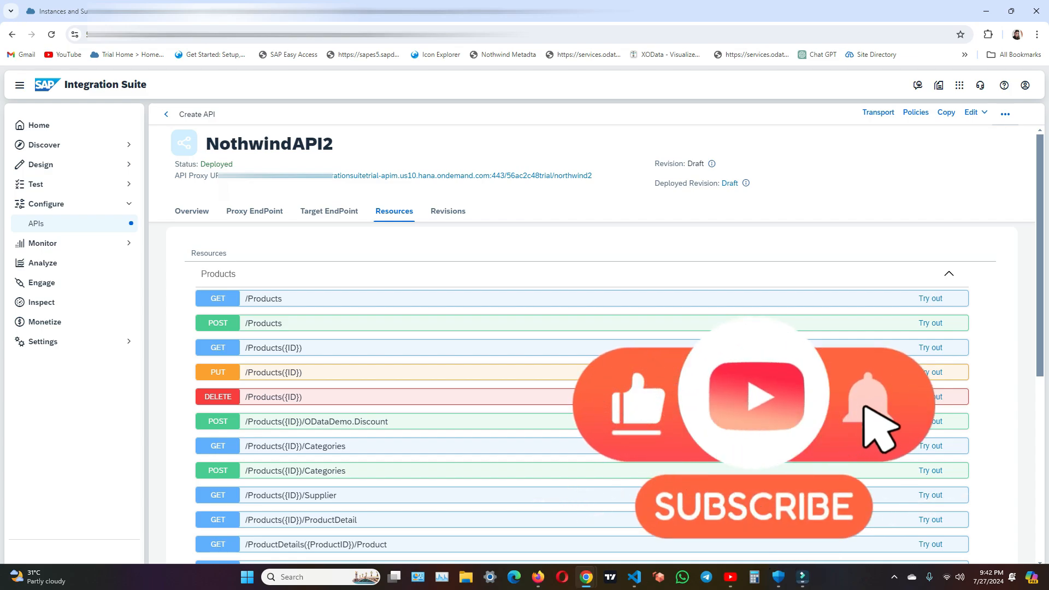